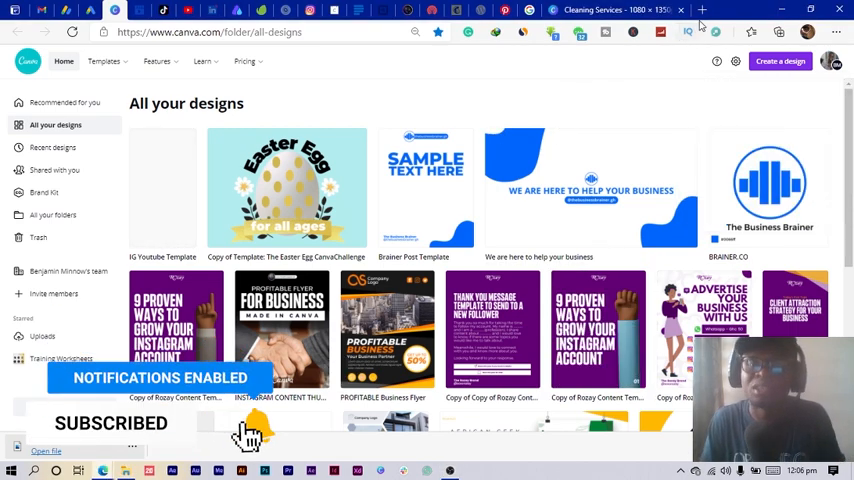
Go to klipartz.com in a new tab and enter 'cleaner' in its image search box.
type("klpi")
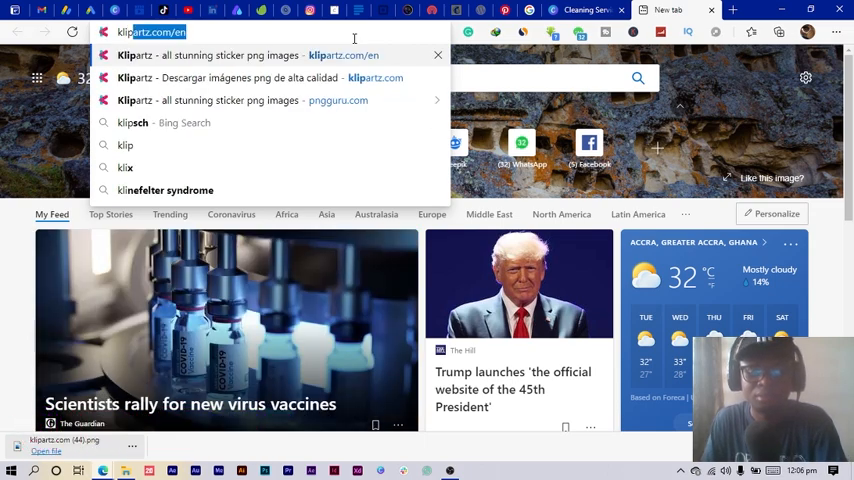
left_click(230, 56)
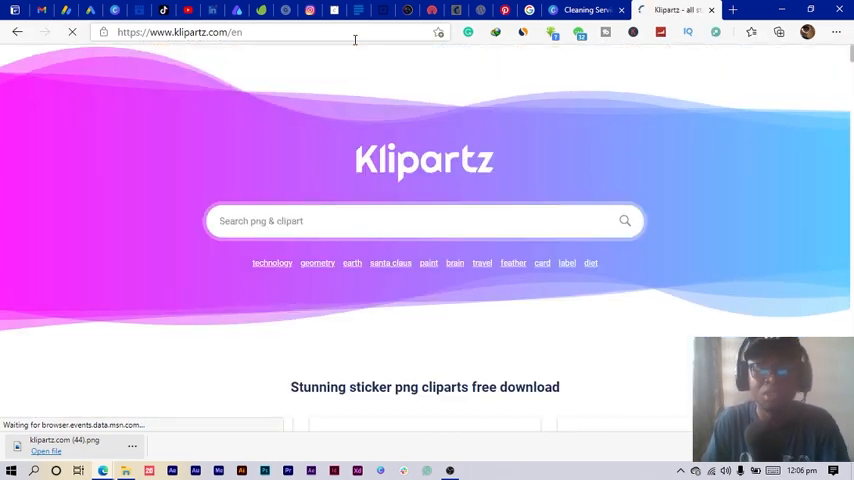
left_click(420, 220)
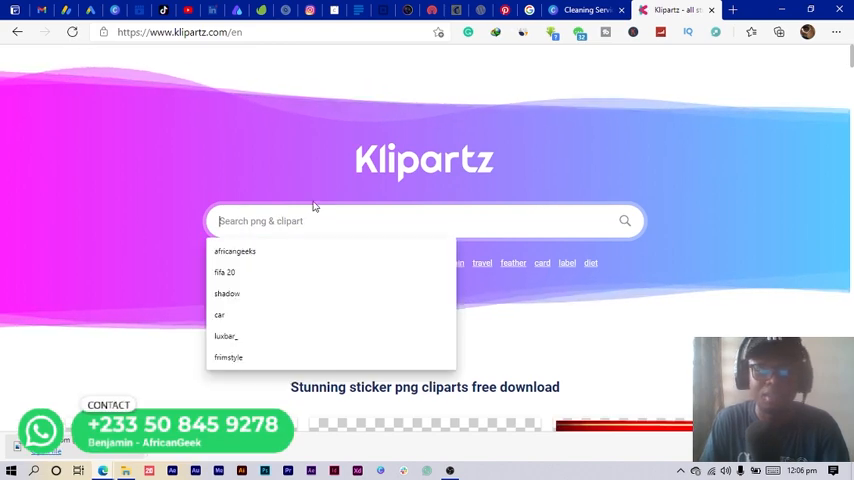
scroll("down", 3)
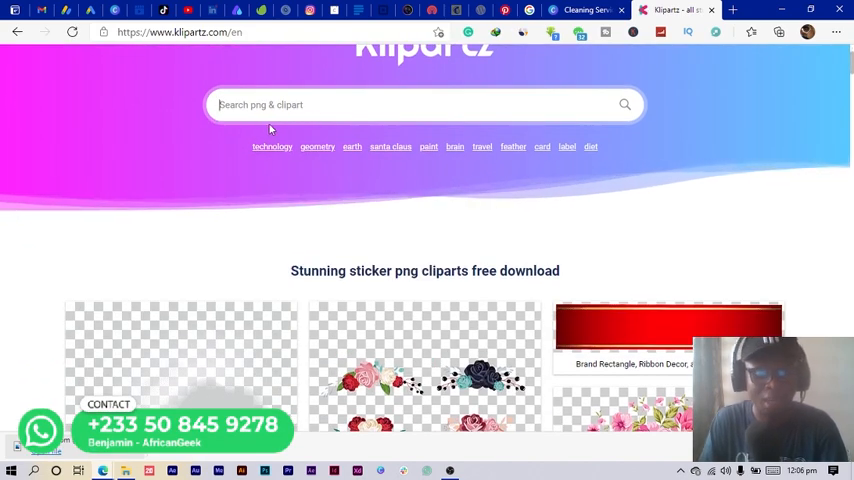
type("clear")
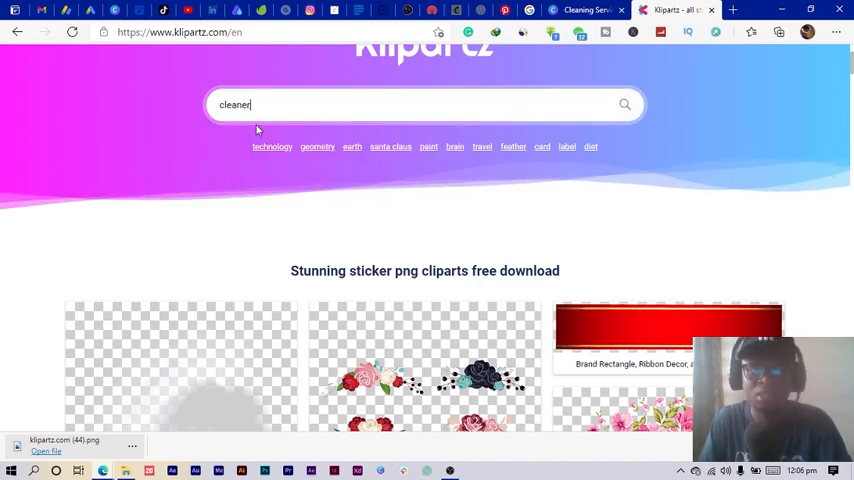
Run the cleaner search and scroll the results to the cleaner holding a basket of supplies.
key("Return")
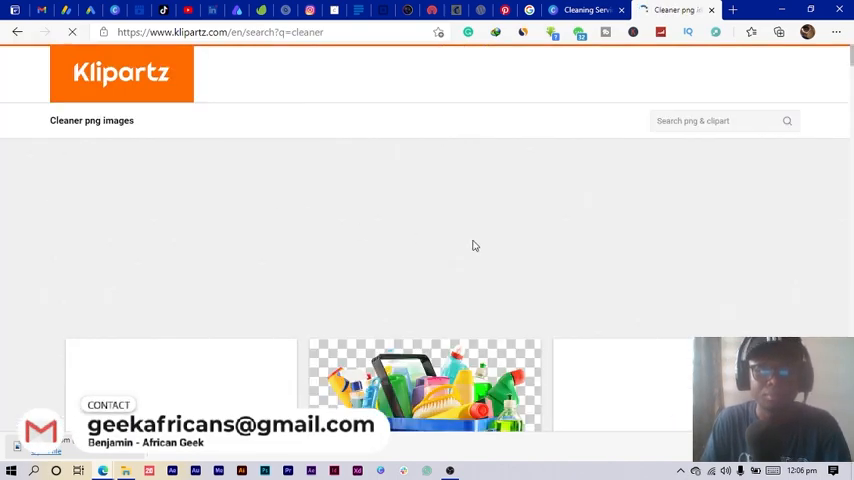
scroll("down", 3)
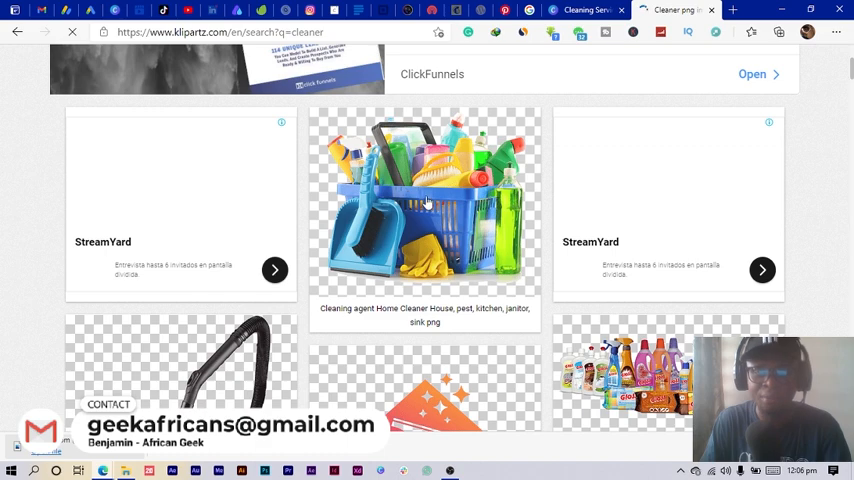
scroll("down", 3)
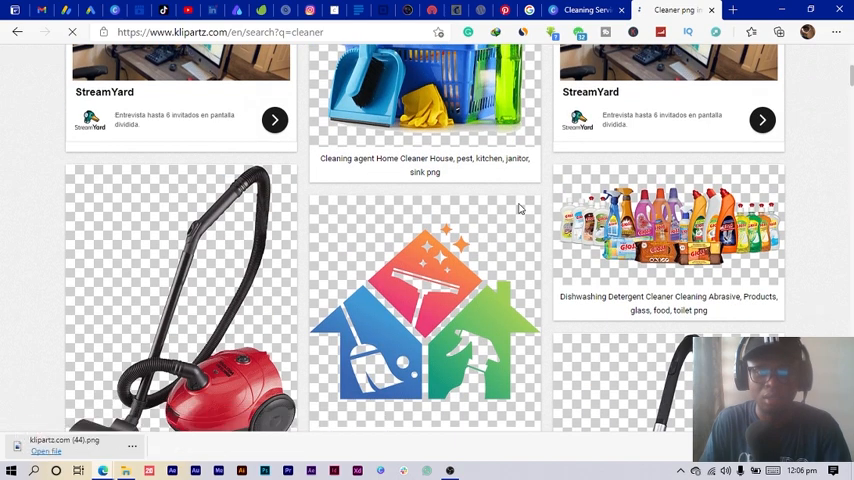
scroll("down", 3)
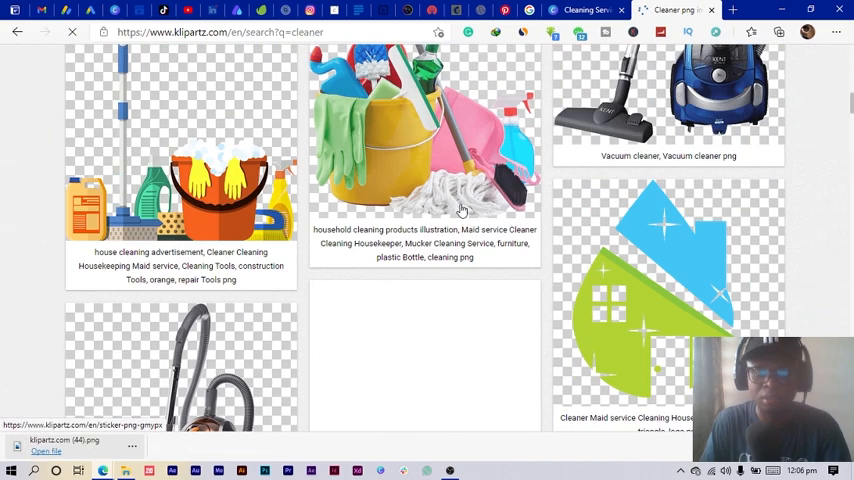
scroll("down", 3)
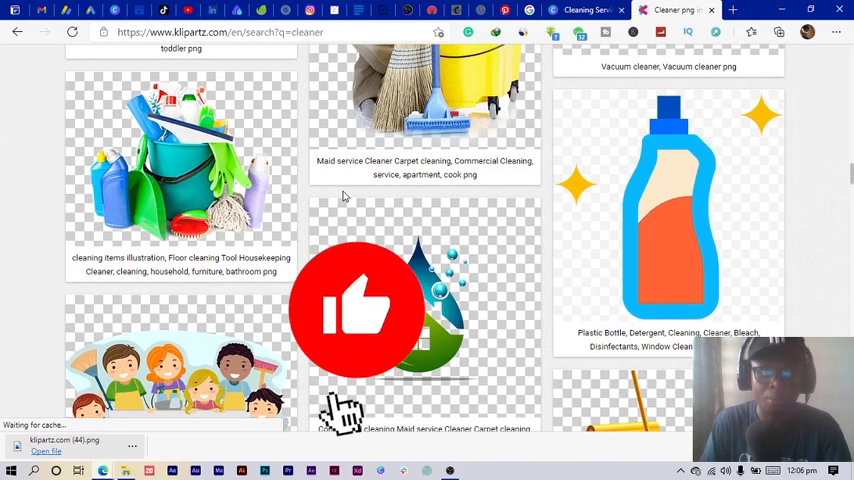
scroll("down", 3)
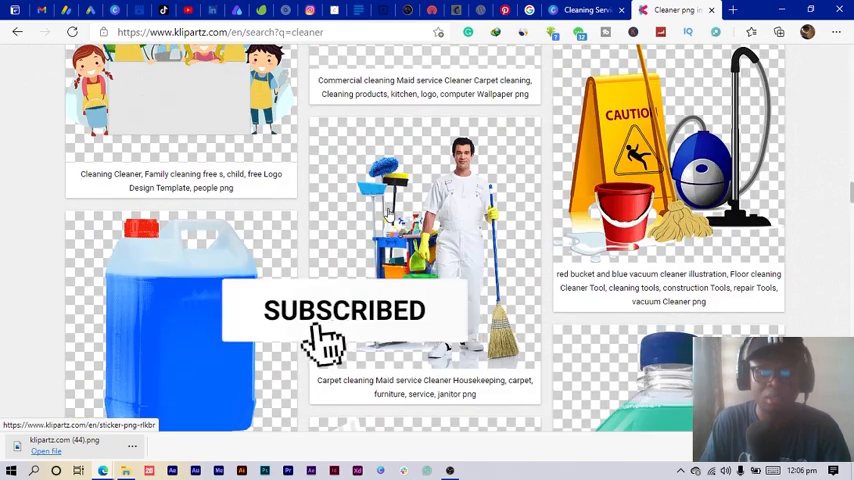
scroll("down", 3)
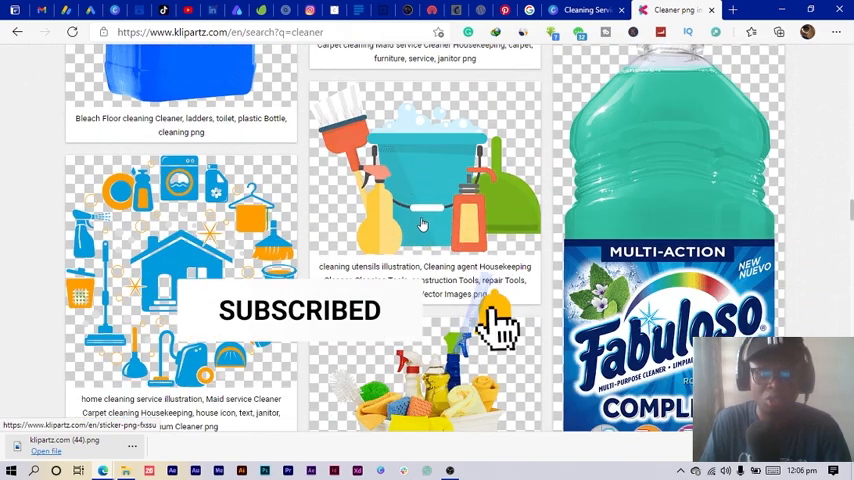
scroll("down", 3)
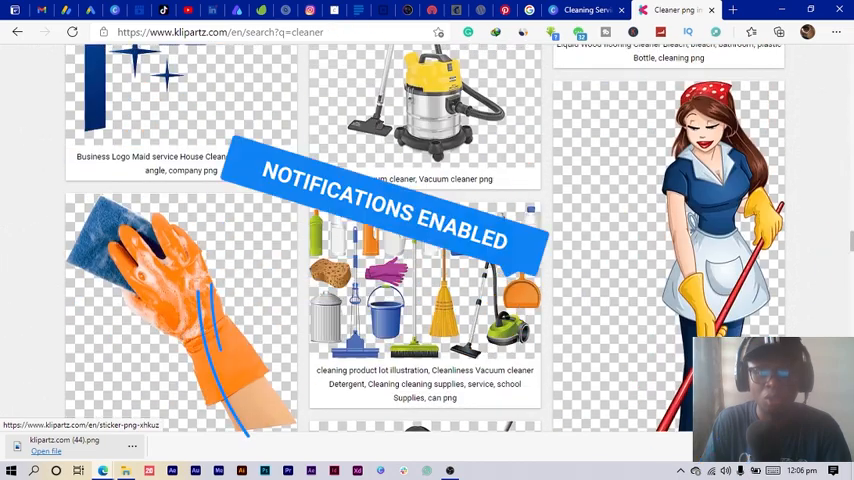
scroll("down", 3)
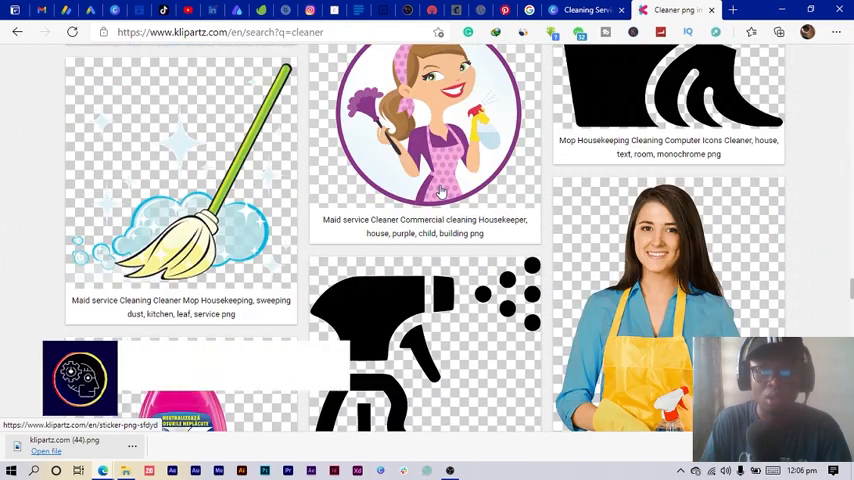
scroll("down", 3)
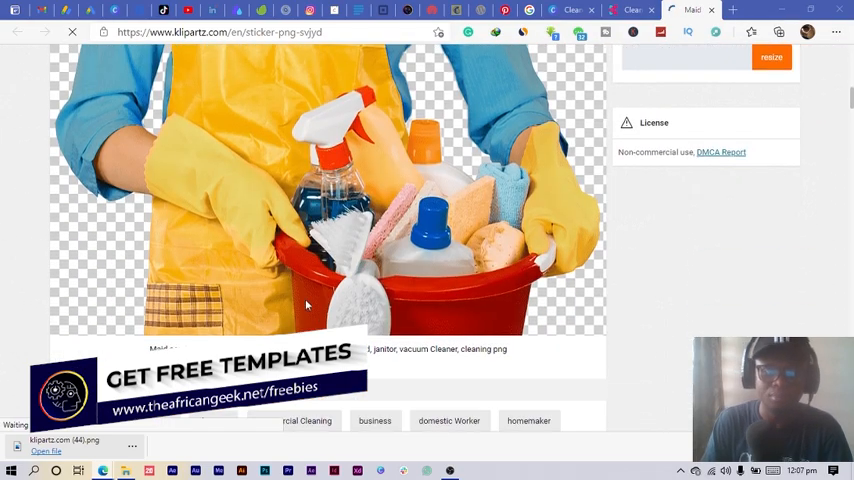
Download the cleaner clipart as a free PNG, dismissing the ad and passing the not-a-robot check.
scroll("down", 3)
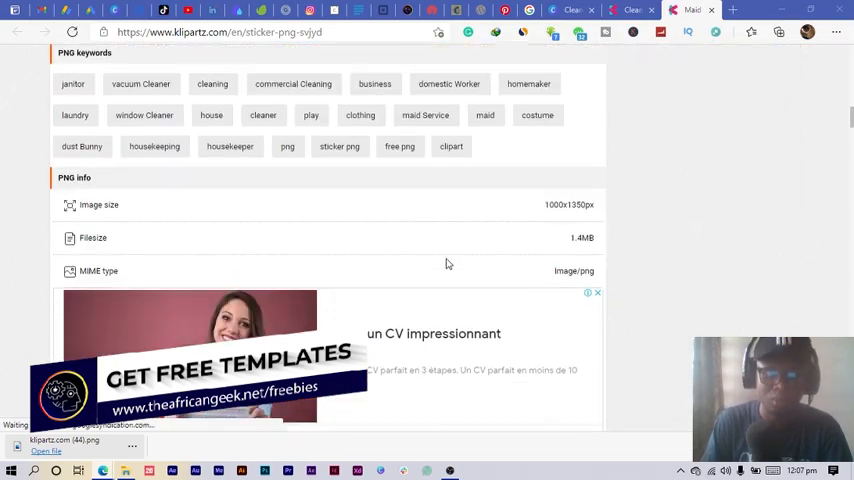
scroll("down", 3)
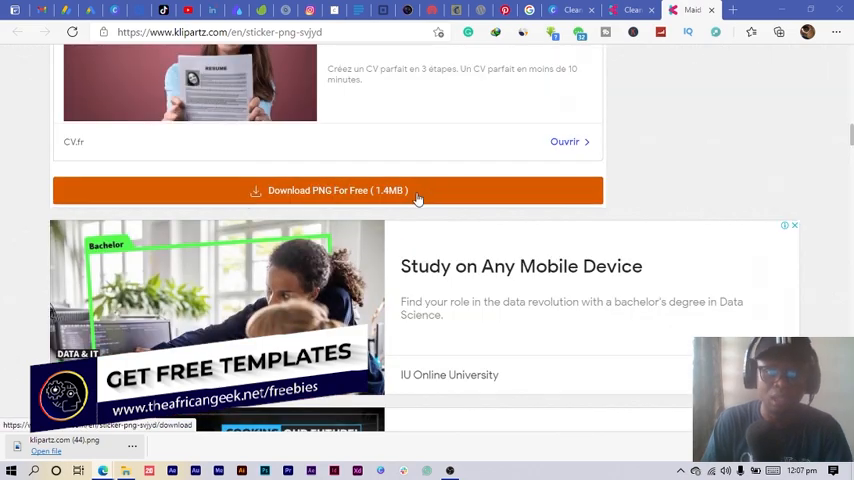
left_click(330, 190)
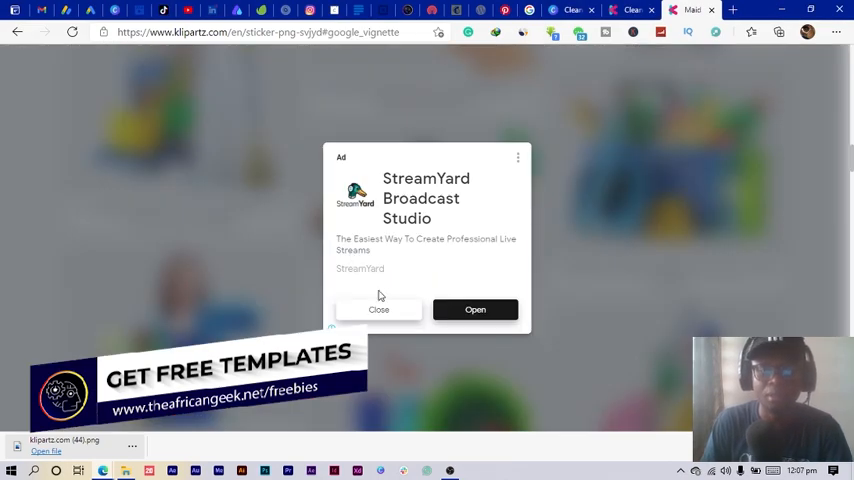
left_click(378, 308)
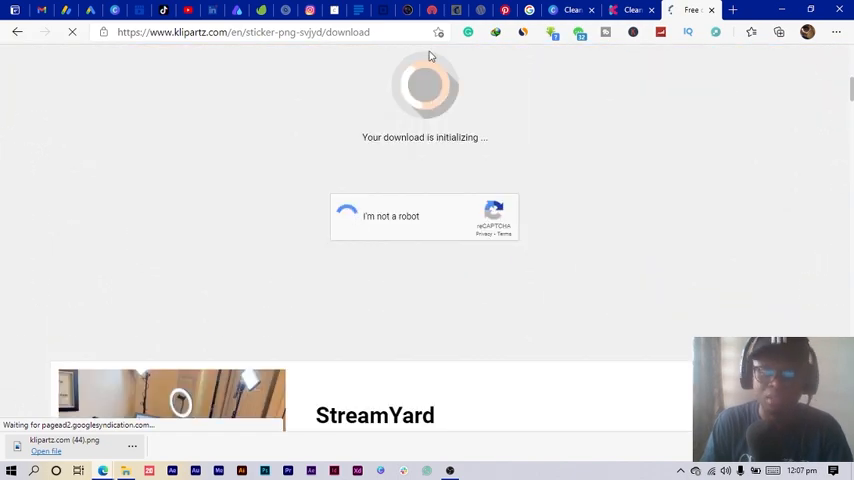
left_click(346, 216)
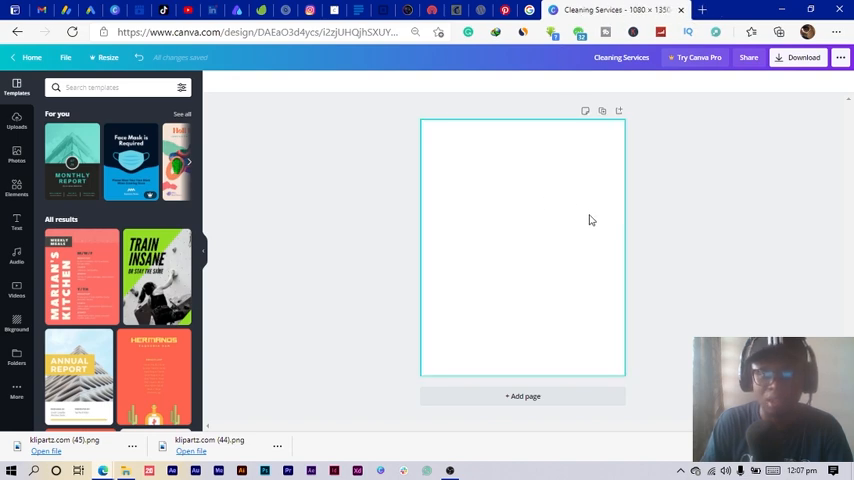
Add the uploaded cleaner image to the blank page and drag it lower into position.
left_click(16, 116)
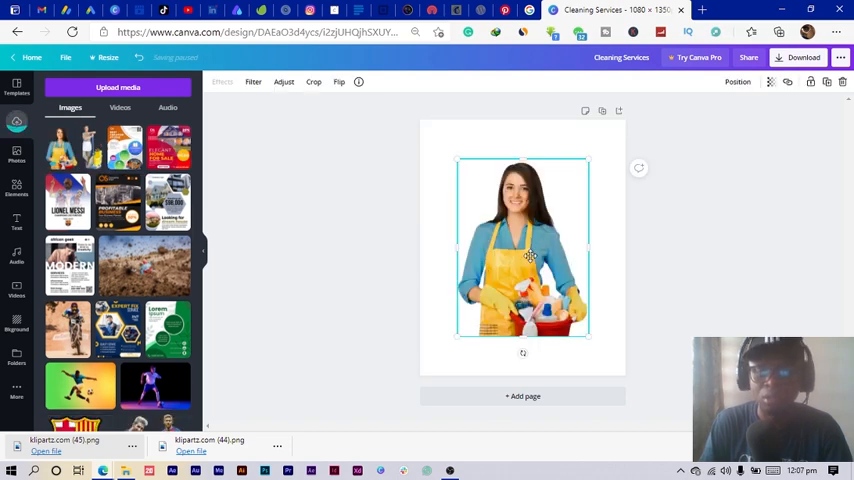
left_click_drag(522, 246, 522, 290)
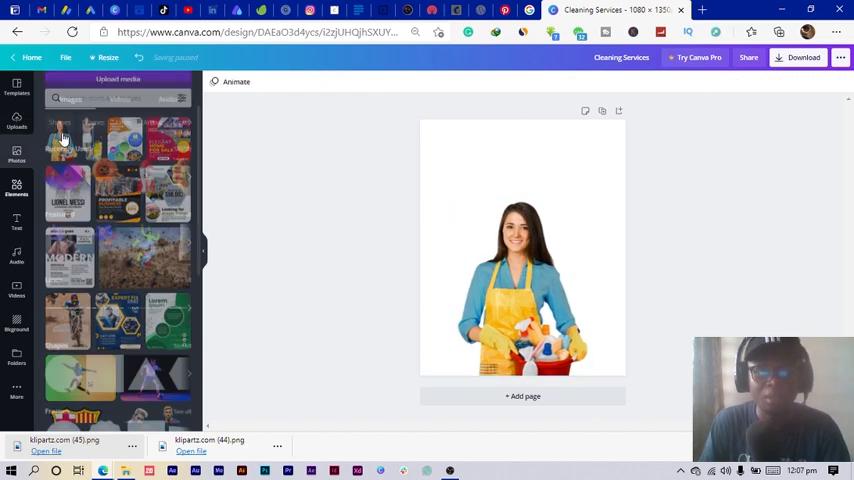
Search Elements for 'gradient' and add a pink gradient shape behind the cleaner.
left_click(16, 188)
type("gradi")
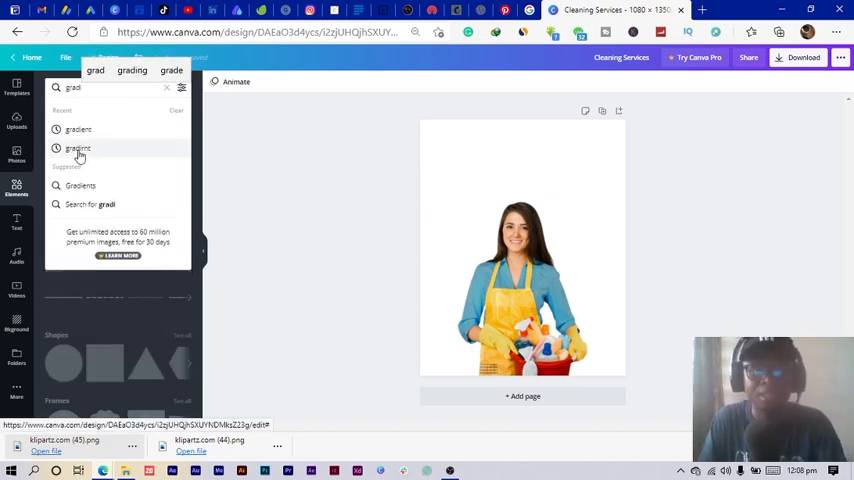
left_click(78, 148)
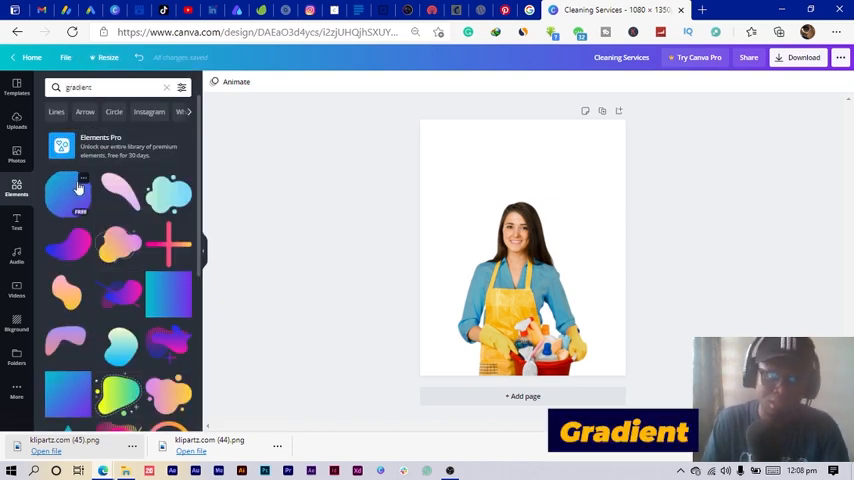
scroll("down", 3)
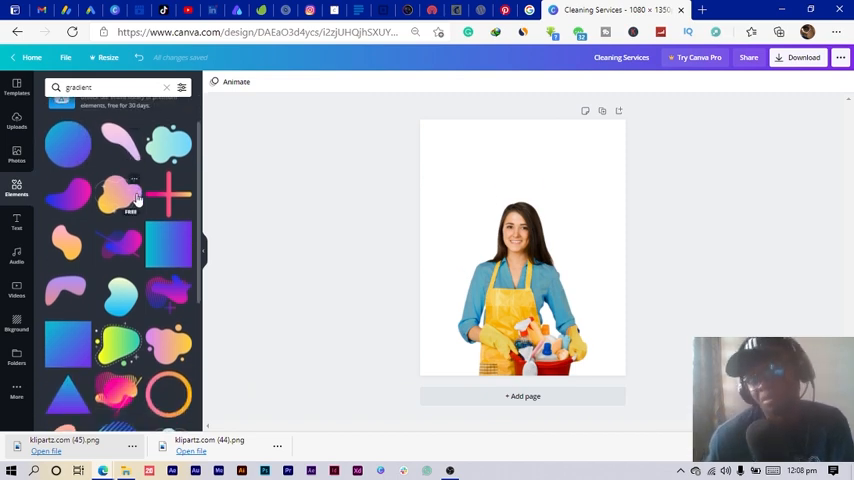
scroll("down", 3)
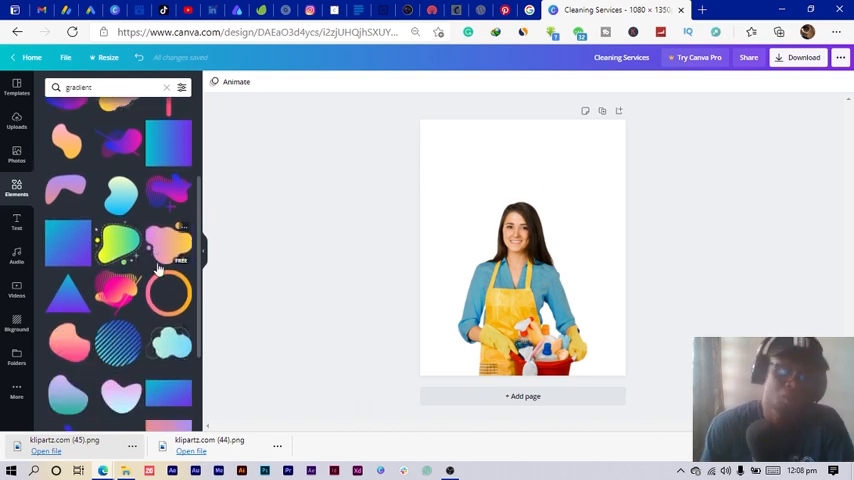
scroll("down", 3)
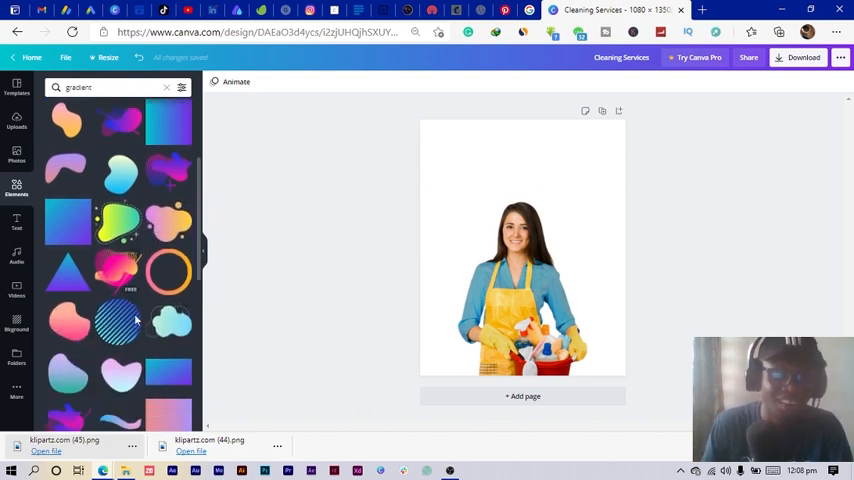
scroll("down", 3)
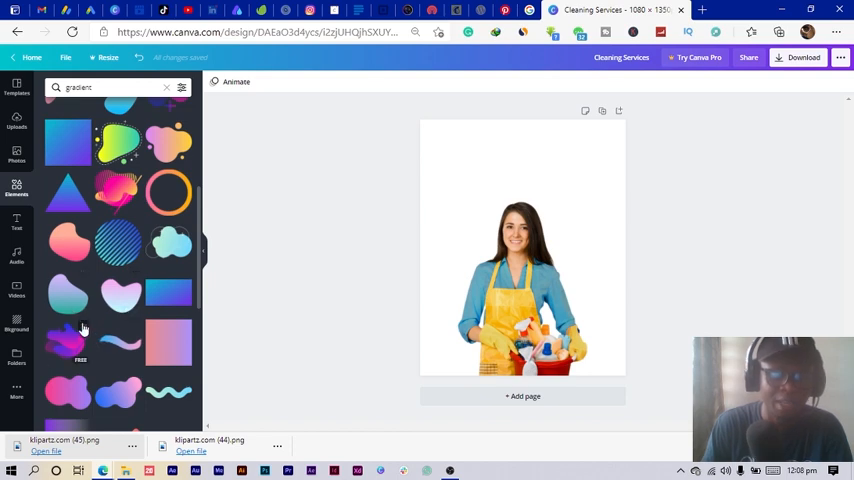
mouse_move(118, 292)
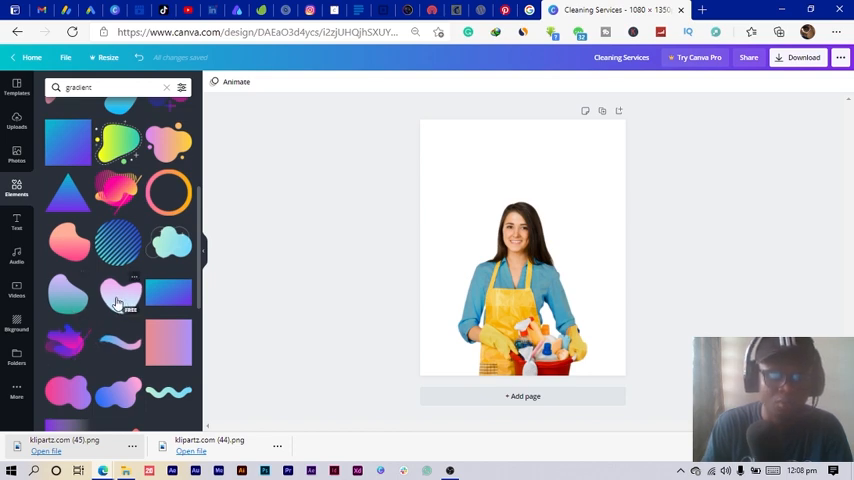
left_click(118, 292)
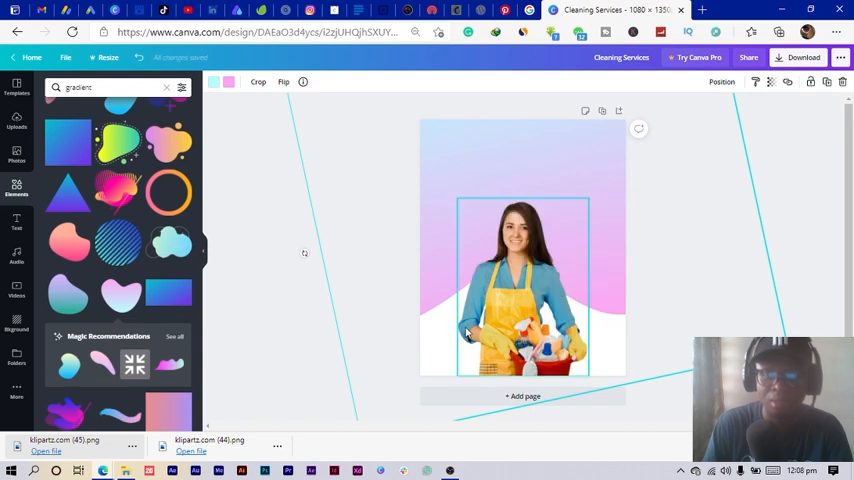
Recolour the selected gradient background with darker blue swatches until it is solid blue.
left_click(548, 178)
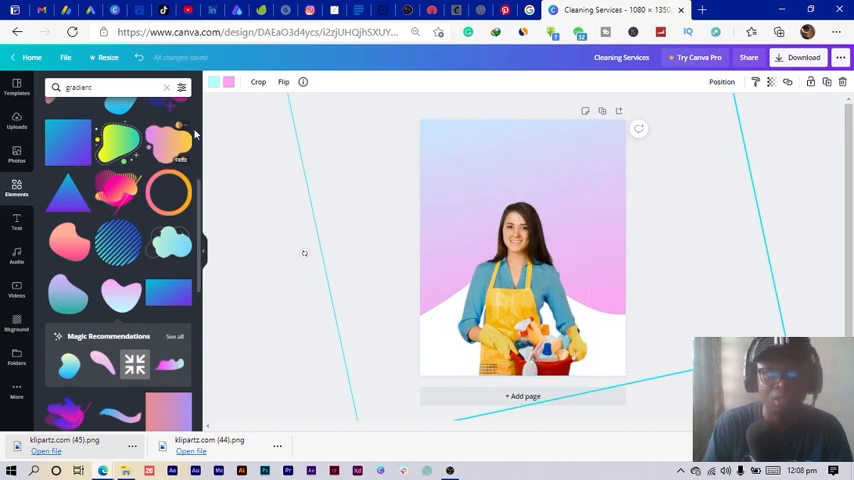
left_click(216, 82)
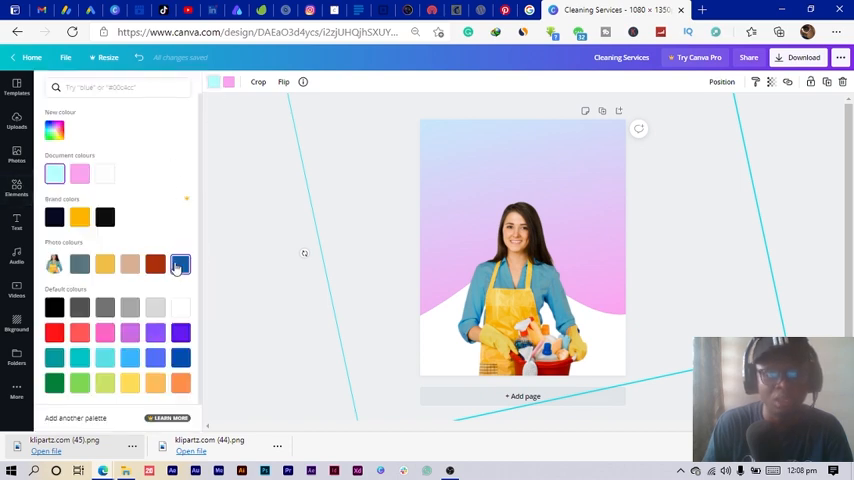
left_click(180, 264)
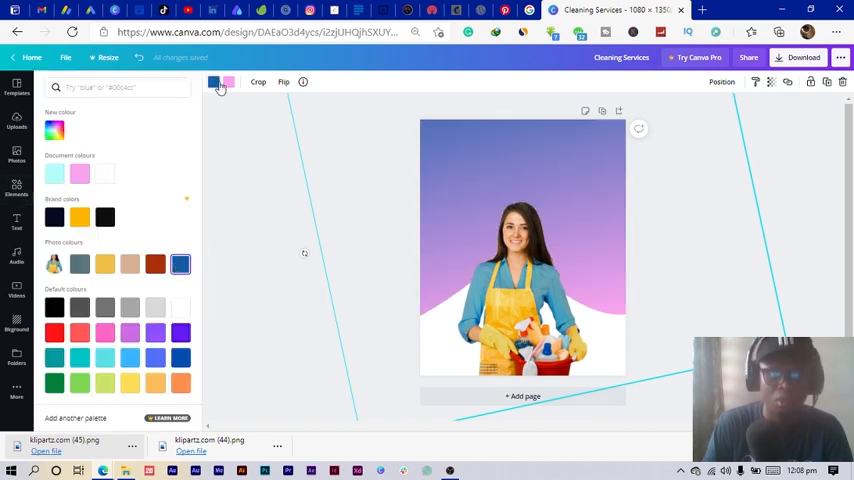
left_click(80, 176)
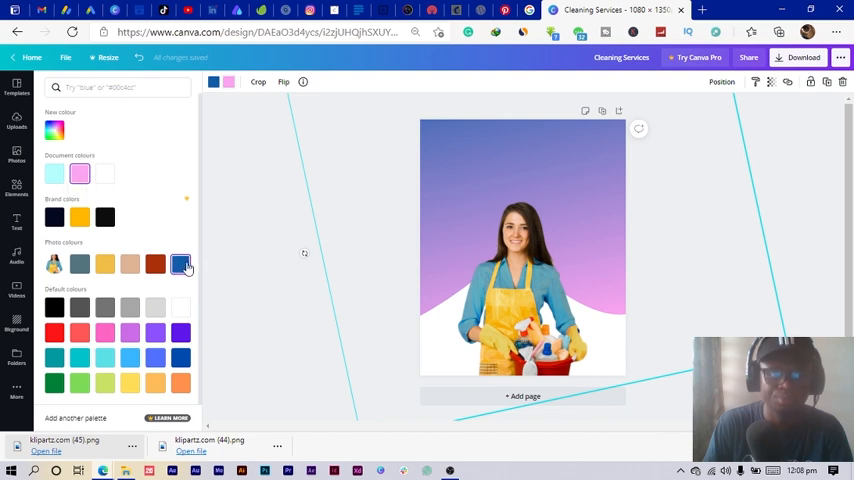
left_click(180, 264)
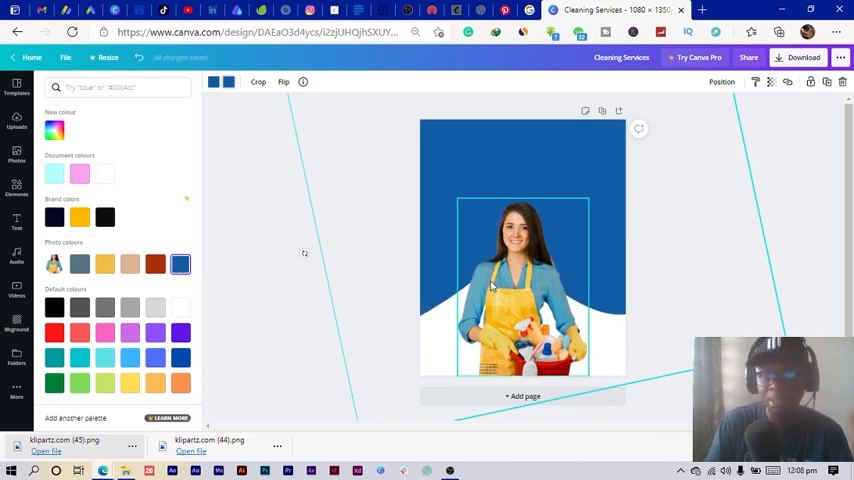
mouse_move(540, 252)
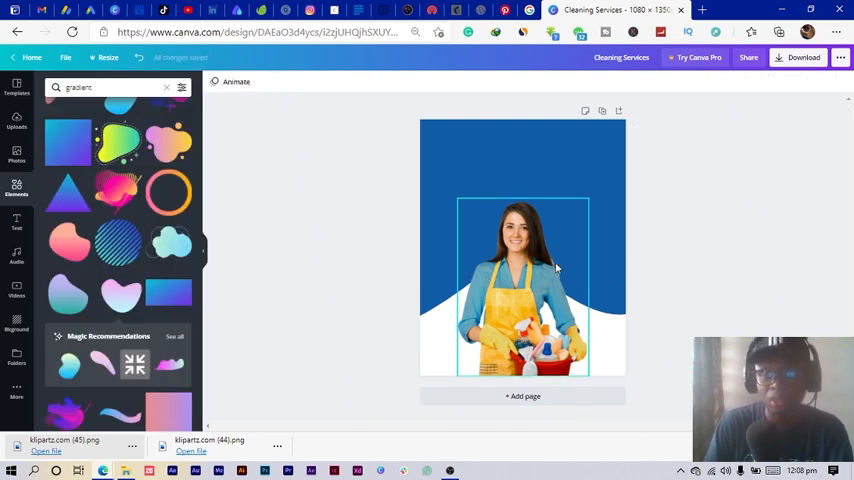
left_click(564, 164)
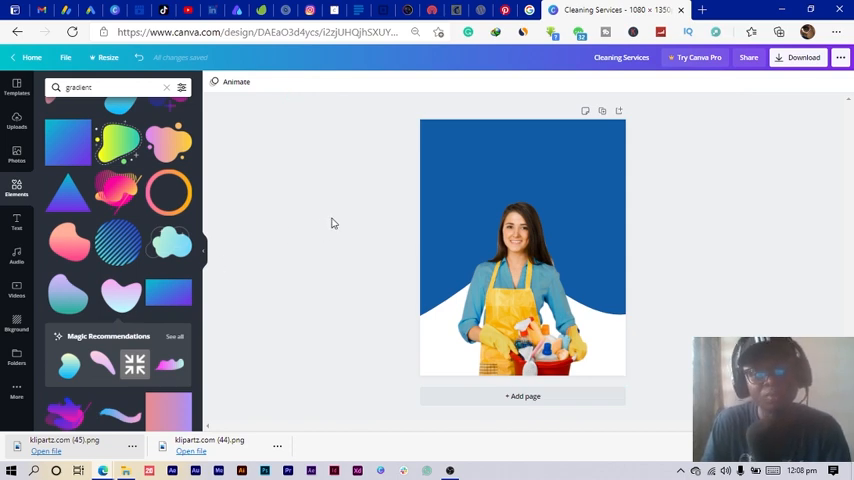
Add a heading at the top of the poster reading CLEANING SERVICES.
left_click(16, 222)
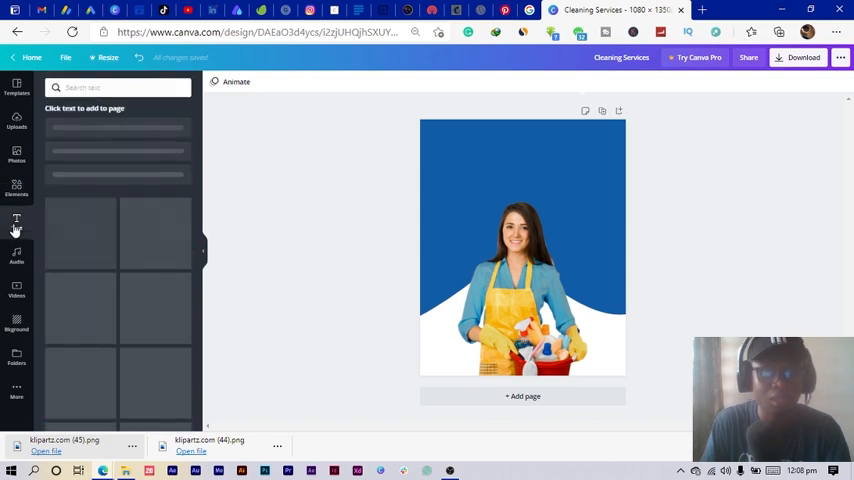
left_click(16, 220)
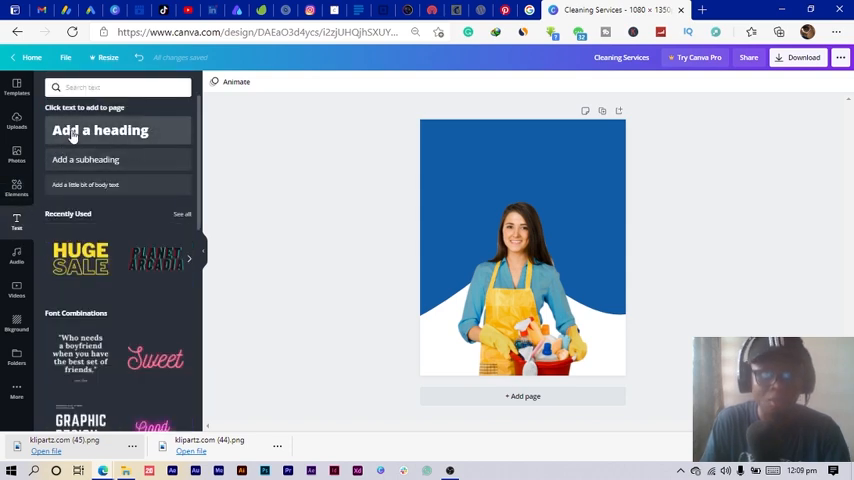
left_click(100, 130)
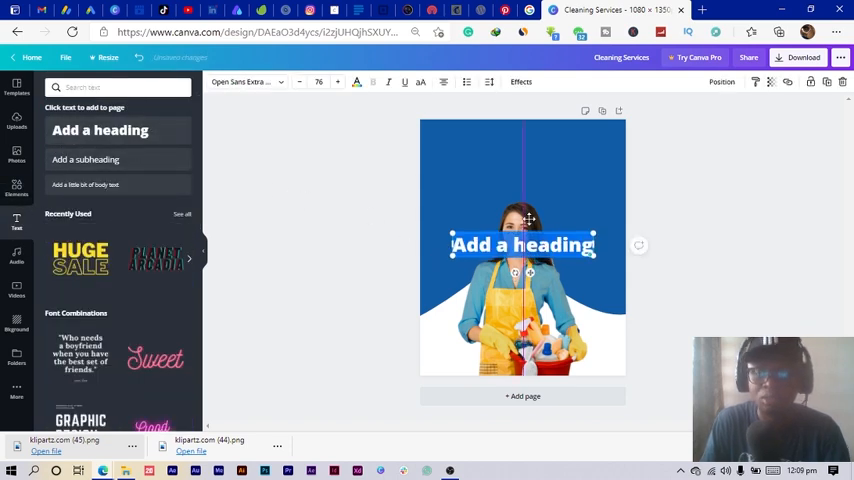
left_click_drag(522, 244, 522, 152)
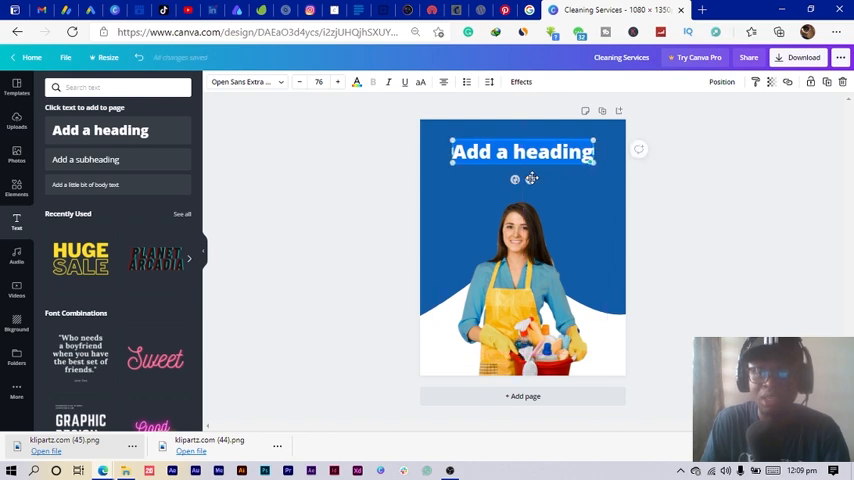
mouse_move(364, 114)
type("CLEANING")
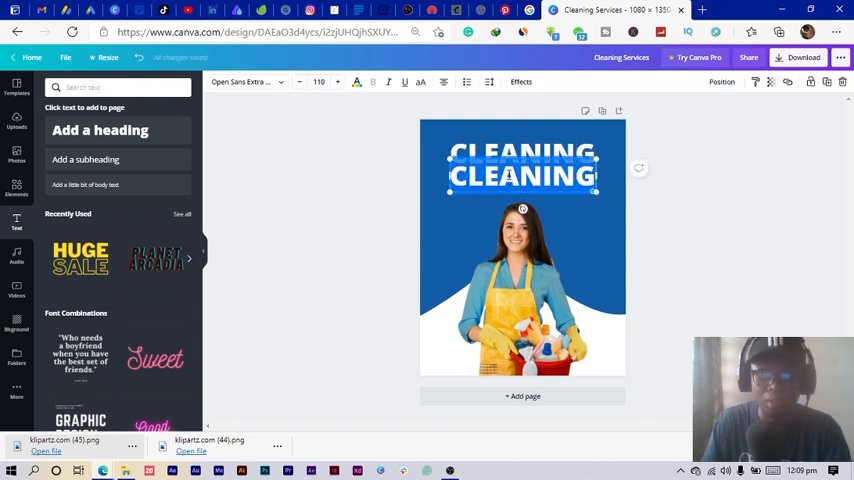
type("SERB")
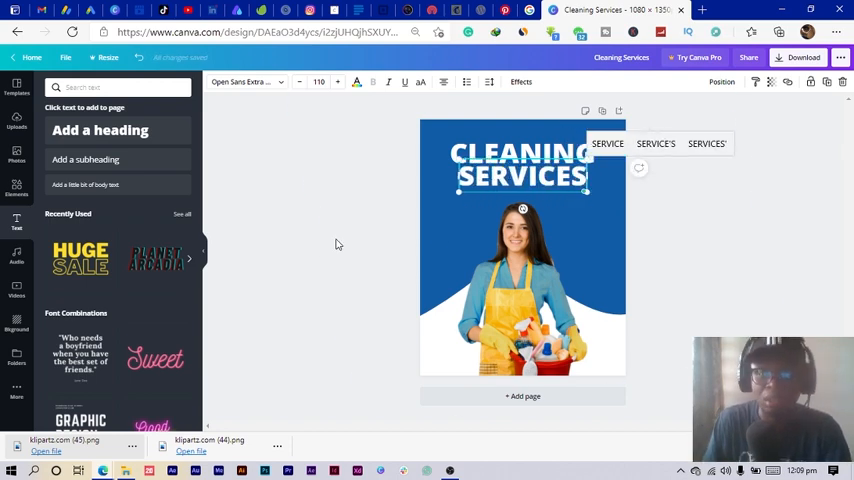
Set the heading font to Montserrat Classic and enlarge it slightly.
left_click(522, 164)
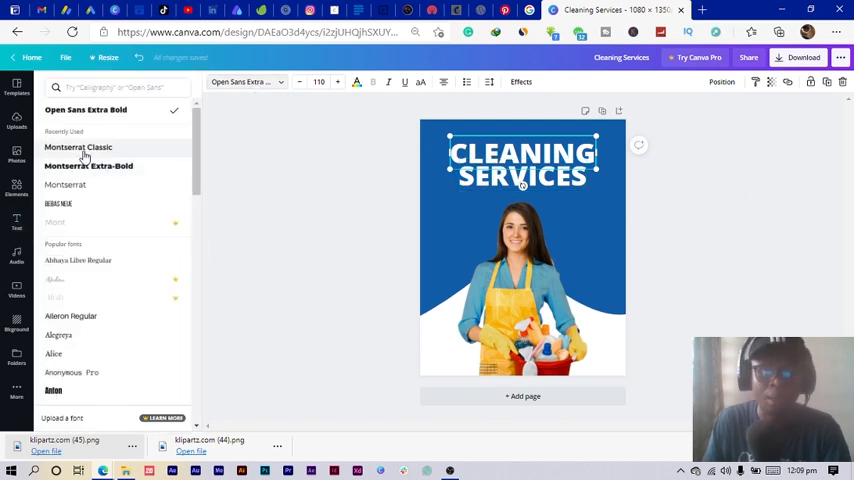
left_click(88, 166)
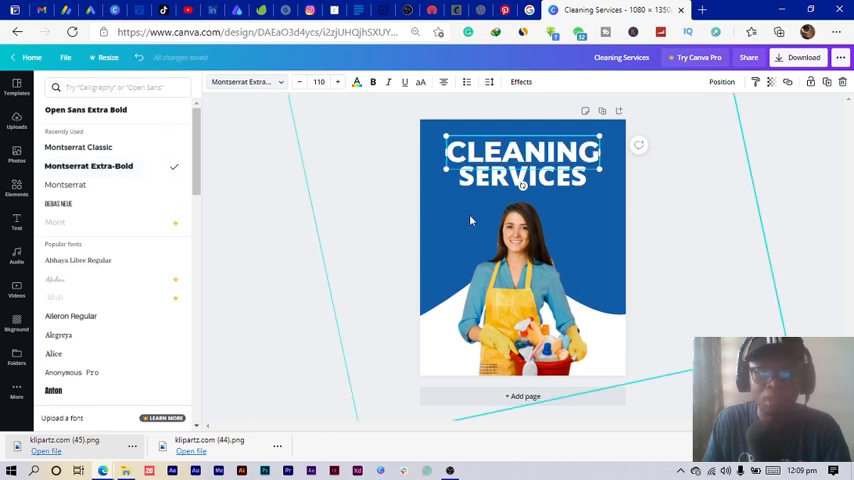
left_click(84, 108)
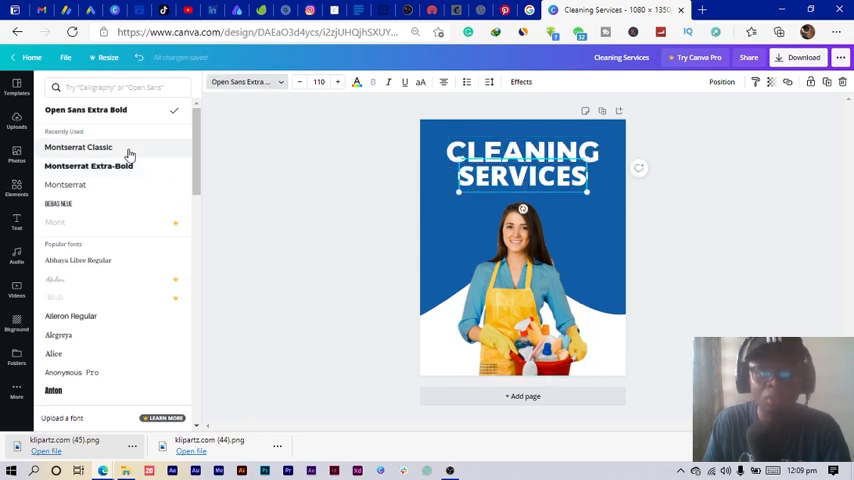
left_click(78, 148)
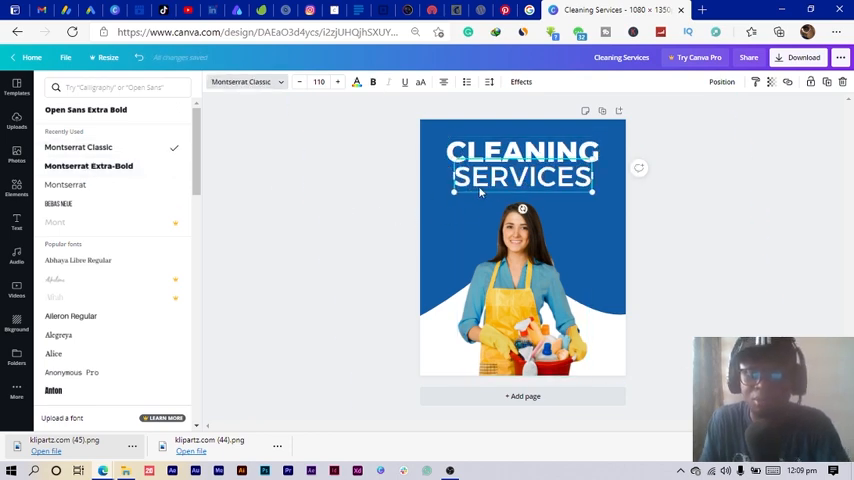
left_click(336, 82)
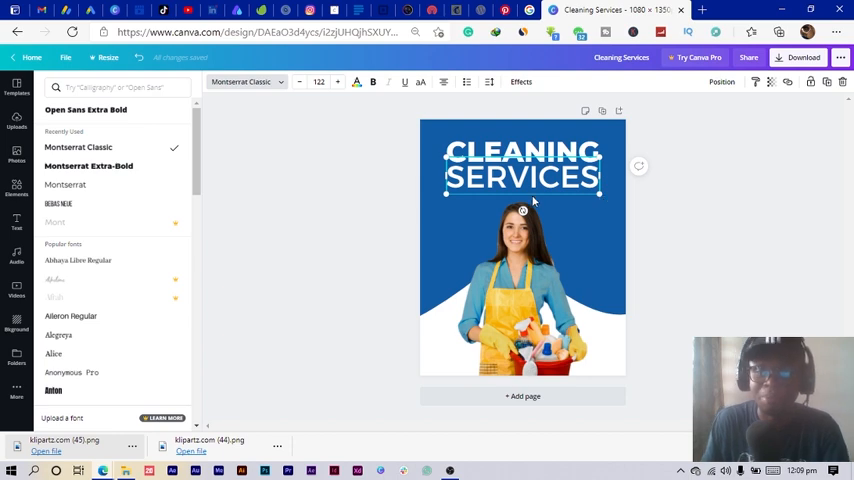
left_click(16, 222)
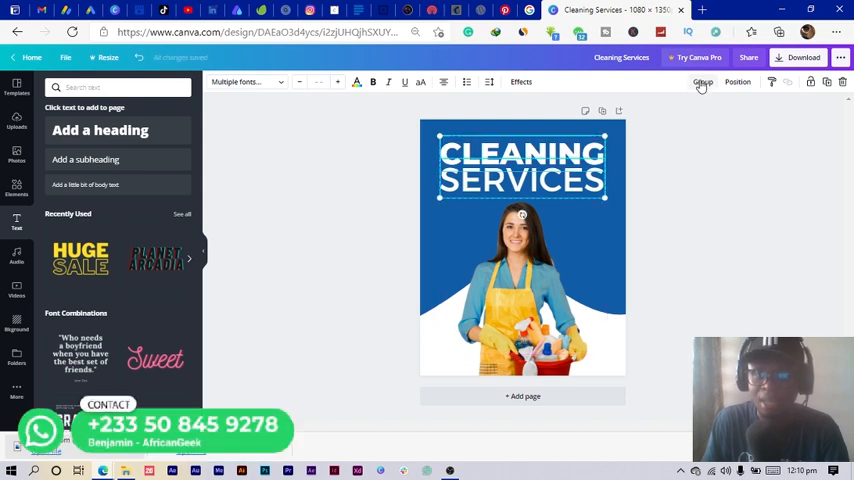
left_click(702, 82)
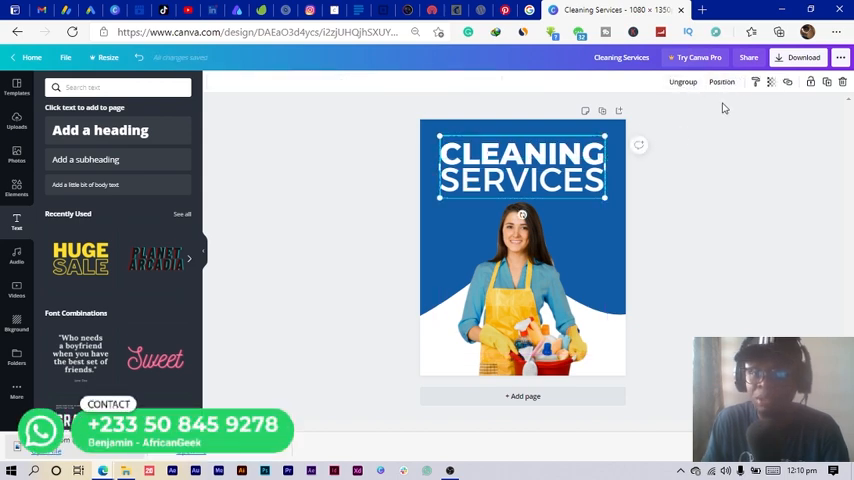
left_click(720, 82)
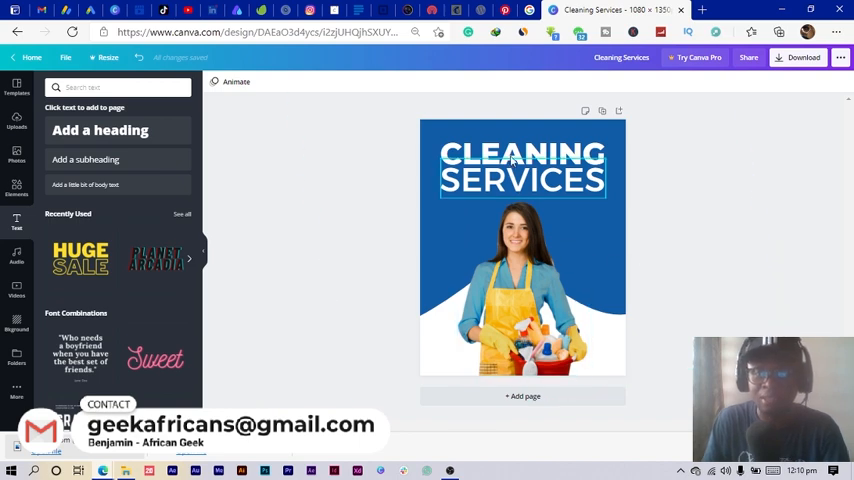
left_click(520, 166)
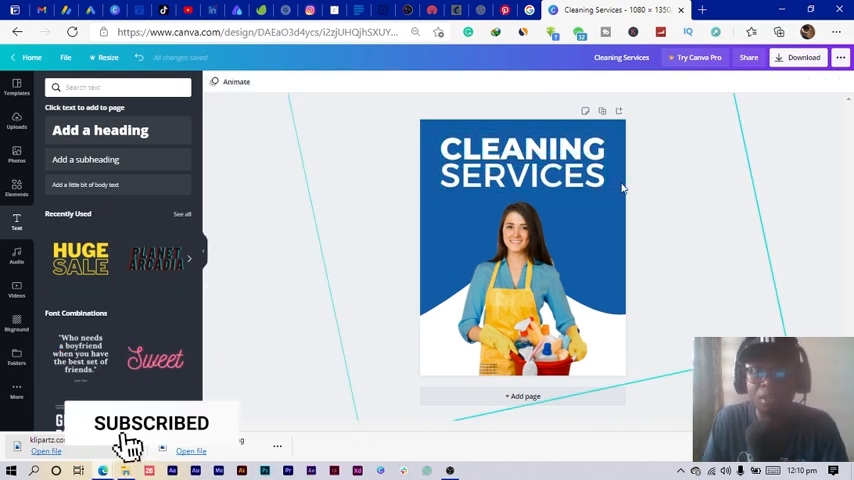
left_click(522, 160)
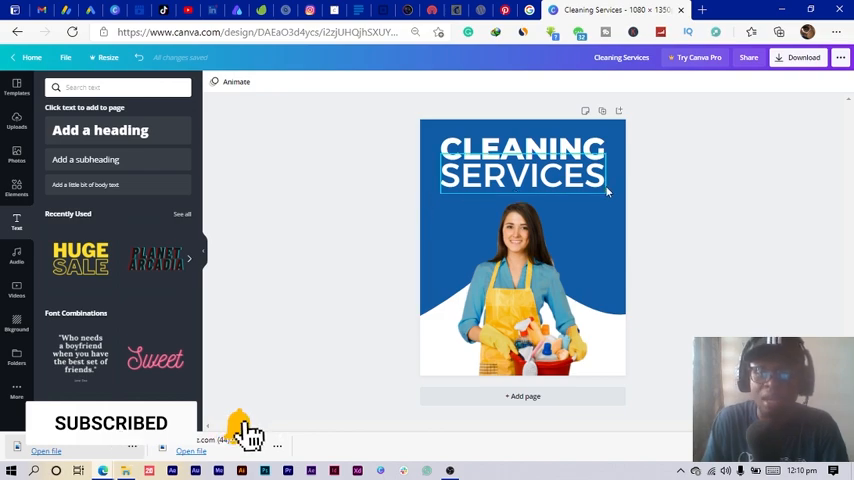
left_click(522, 164)
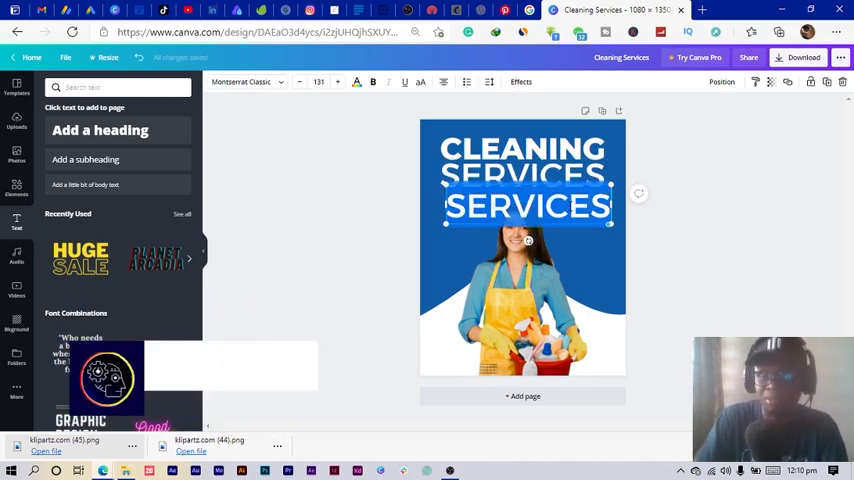
Write the tagline 'House cleaning | Roof Washing | Garage Cleaning' under the heading.
type("hOUS")
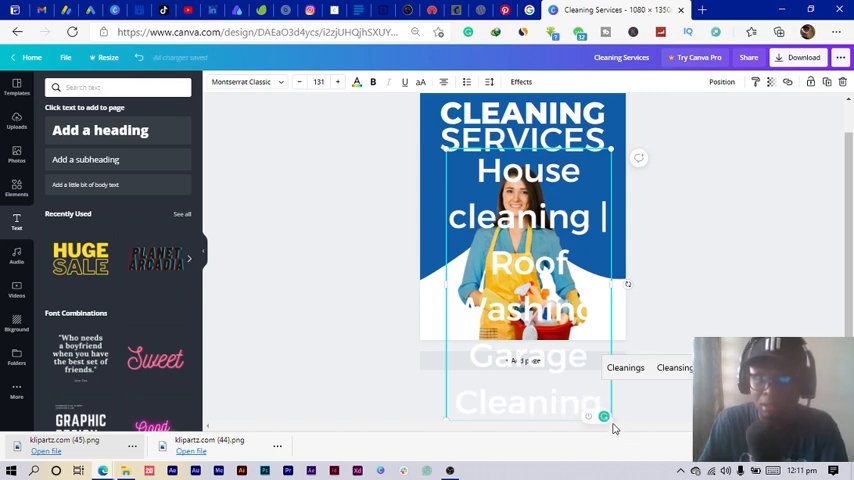
mouse_move(636, 190)
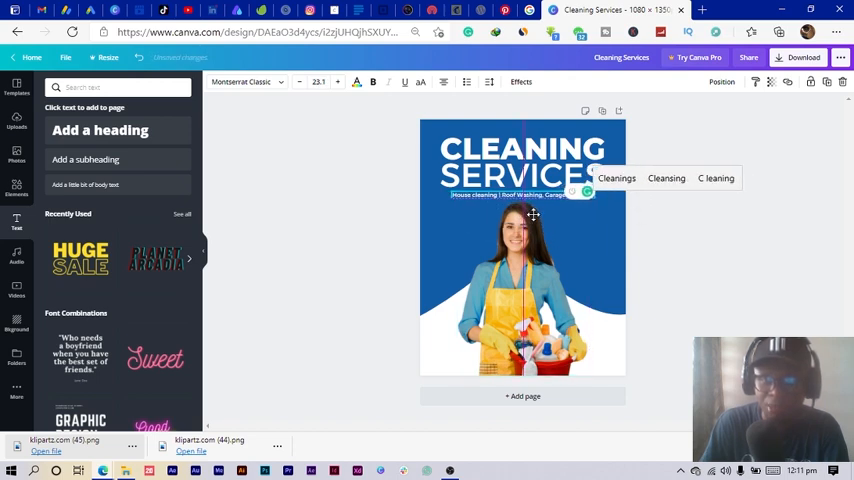
left_click(570, 212)
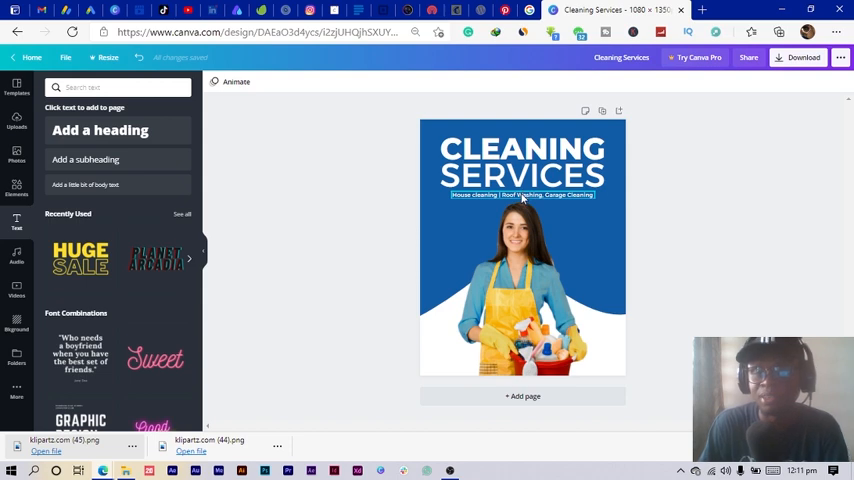
Duplicate the services line into an OUR SERVICES block with a Lorem Impsum line on the left.
left_click(364, 224)
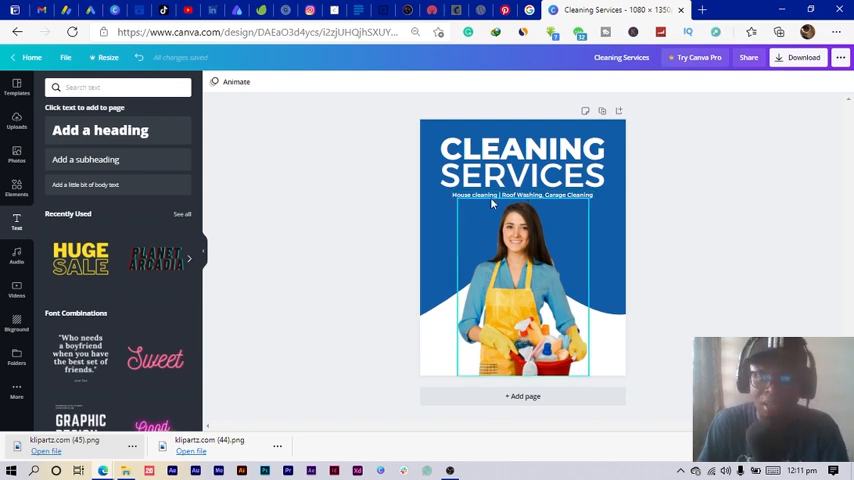
left_click(520, 194)
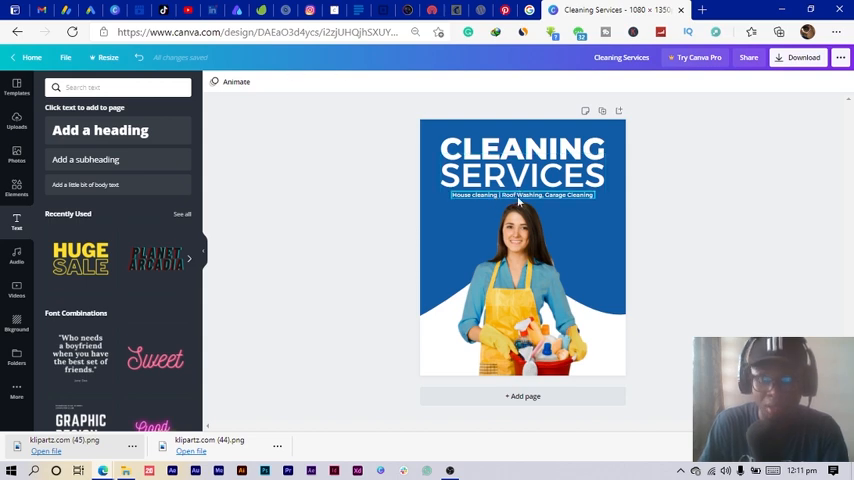
left_click(520, 220)
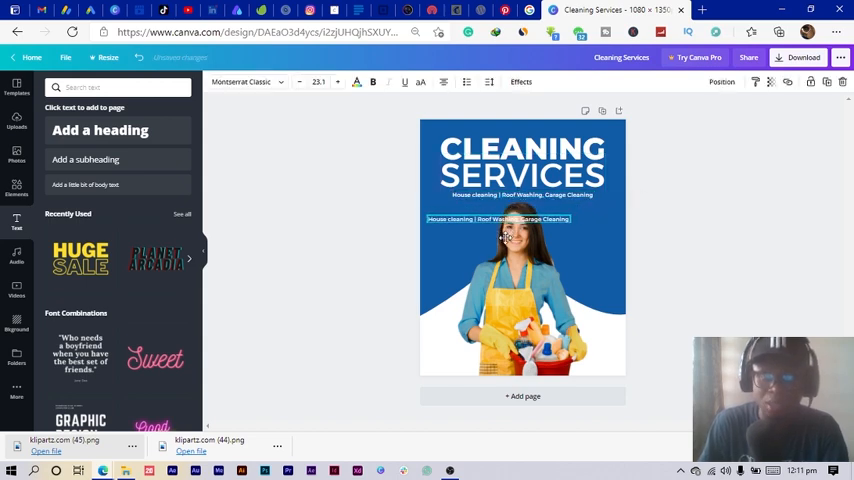
left_click(500, 220)
type("OUR SERVICES")
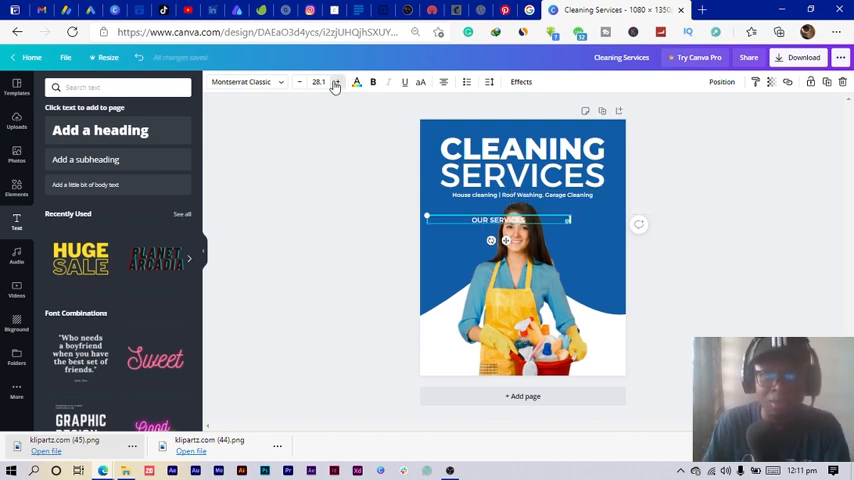
left_click(336, 82)
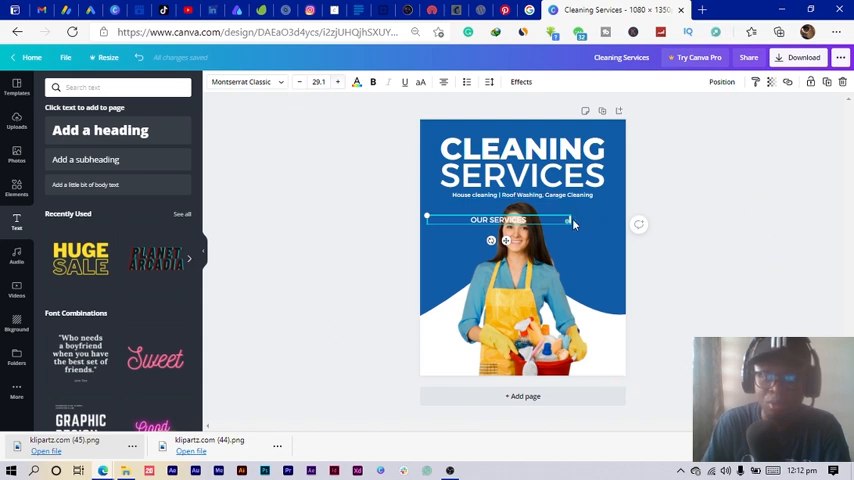
left_click(680, 200)
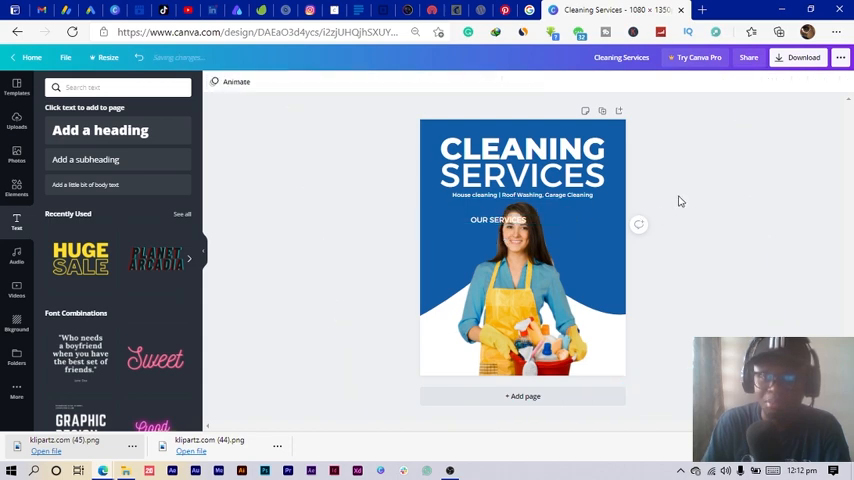
left_click(496, 220)
type("Lorem Impsum")
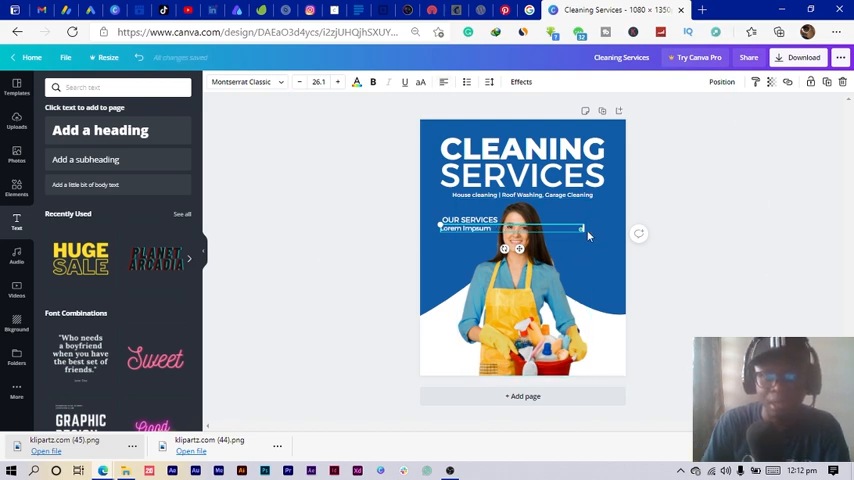
mouse_move(586, 232)
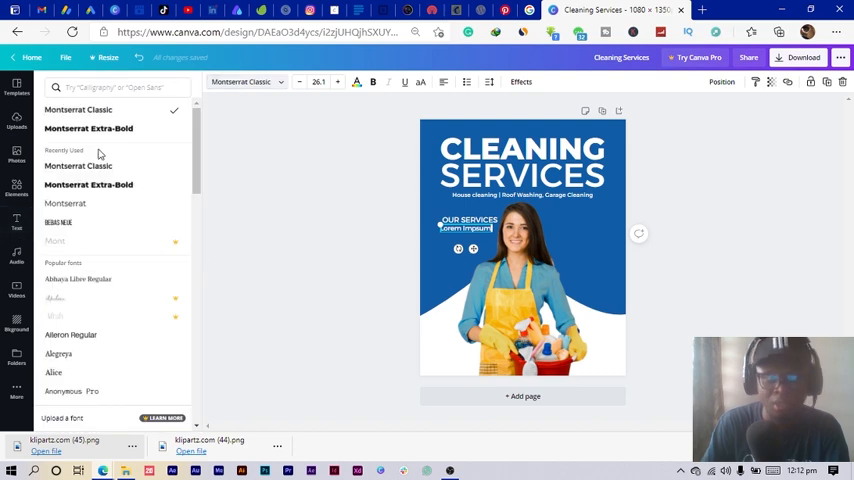
Switch the Lorem Impsum line to regular Montserrat.
left_click(64, 204)
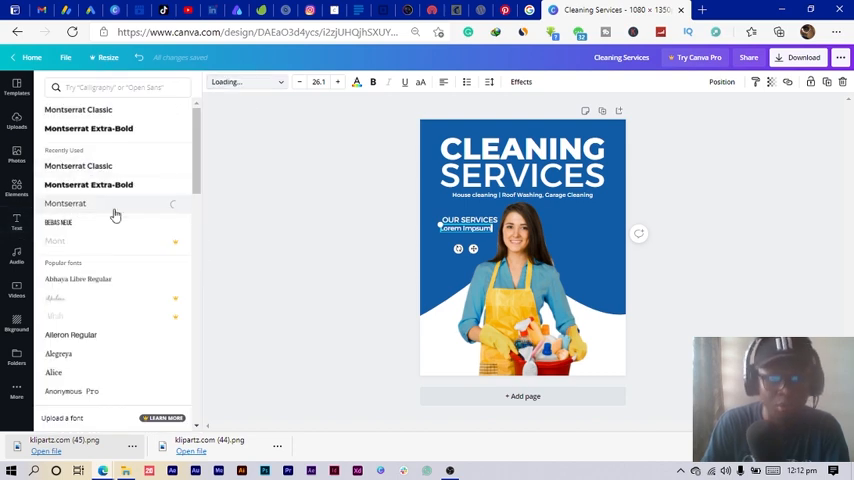
left_click(64, 204)
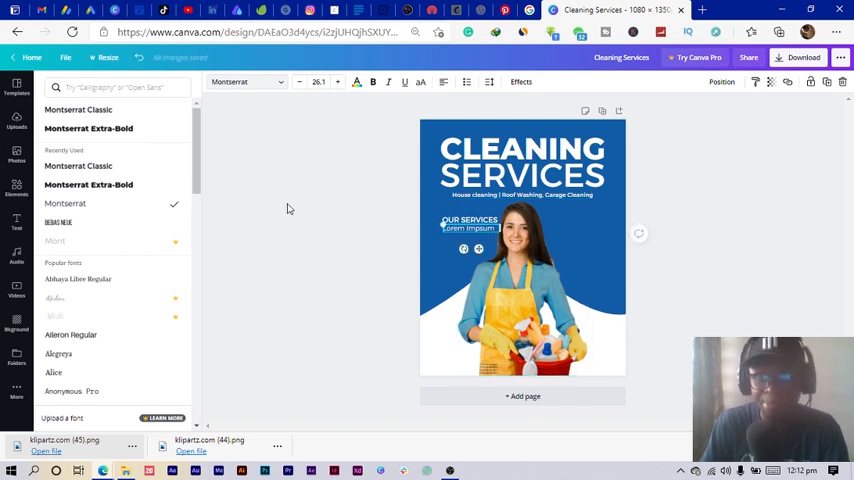
mouse_move(396, 224)
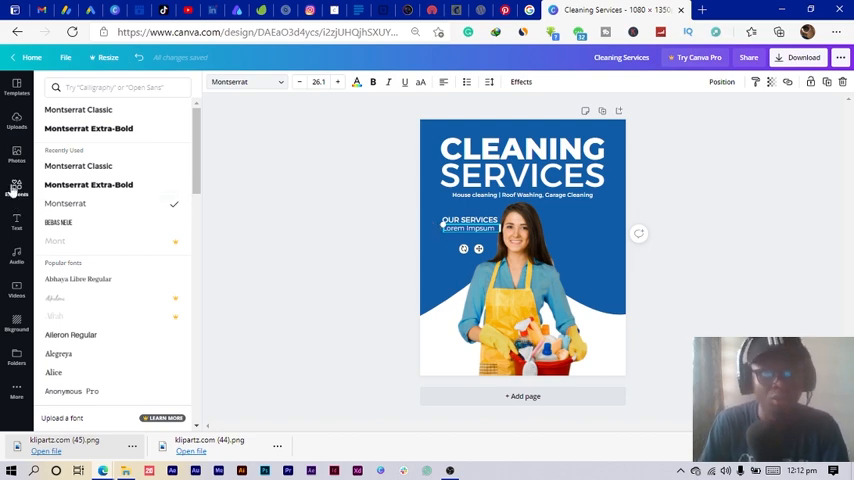
Insert a tick mark graphic from Elements and size it next to the Lorem Impsum line.
type("gradient")
type("tick")
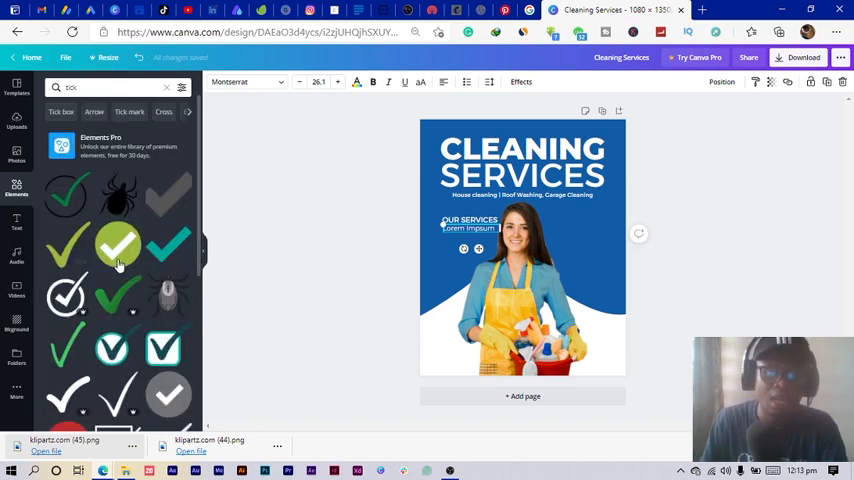
left_click(118, 246)
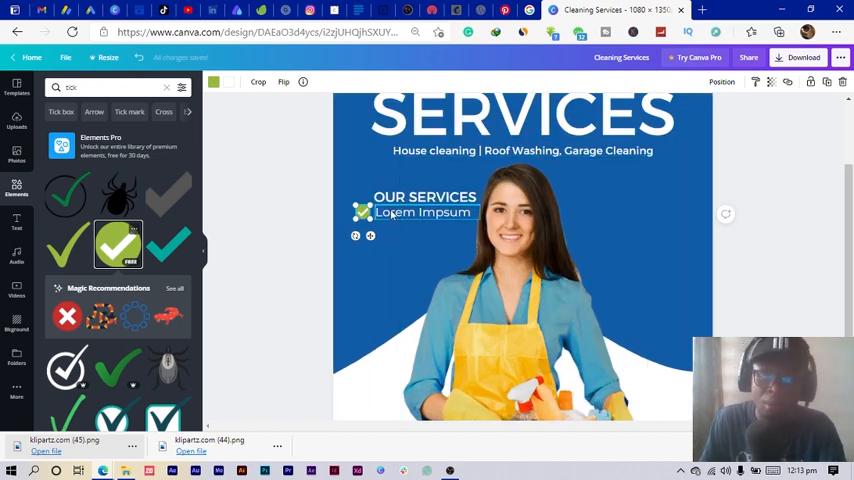
left_click(420, 212)
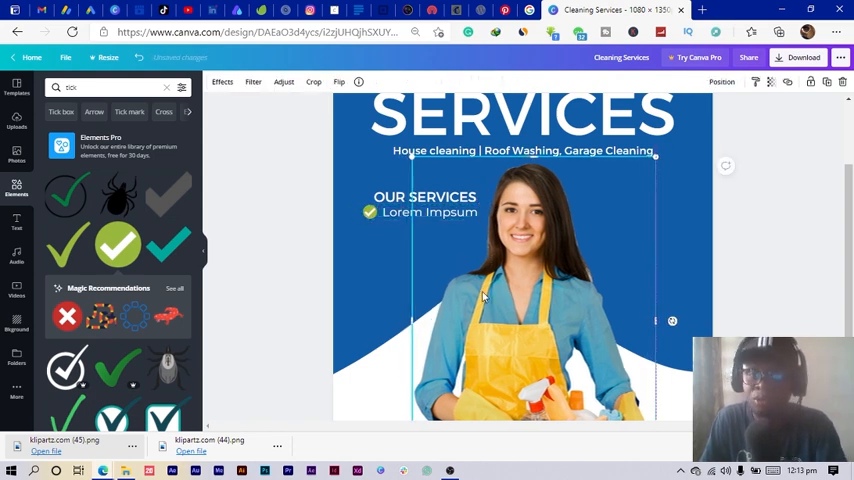
Recolour the tick icon white.
left_click(368, 212)
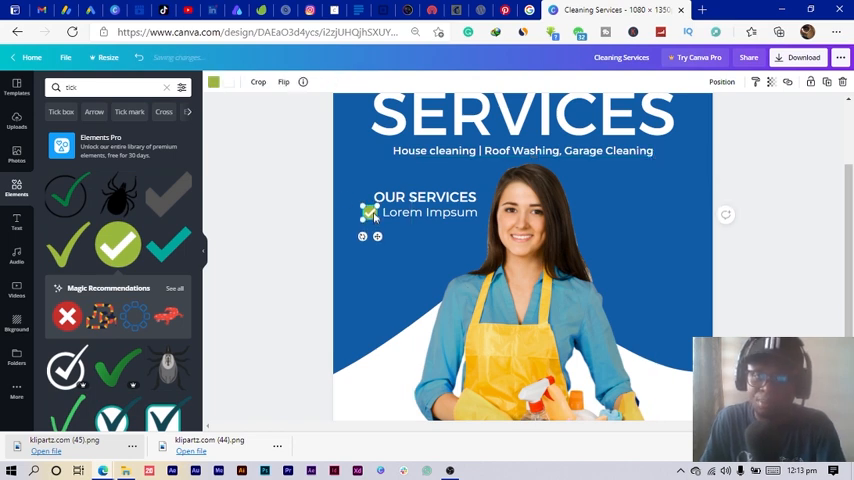
left_click(214, 82)
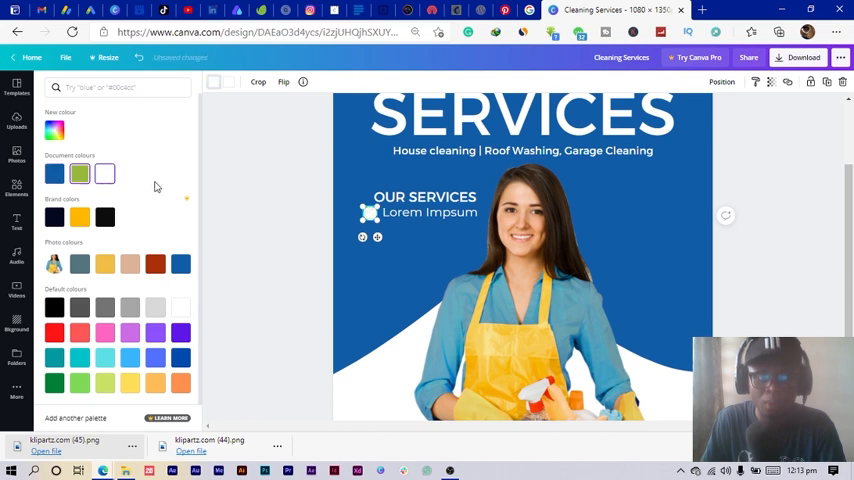
left_click(80, 174)
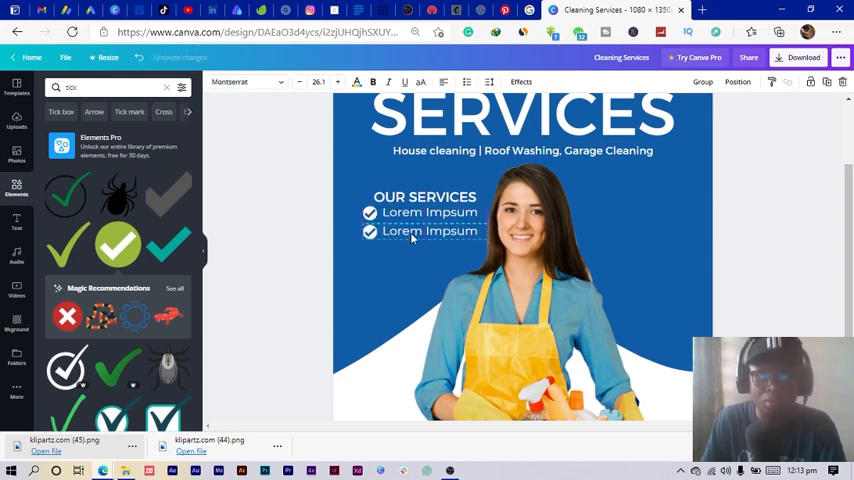
Duplicate the ticked Lorem Impsum line to make a third services line aligned below.
left_click(428, 232)
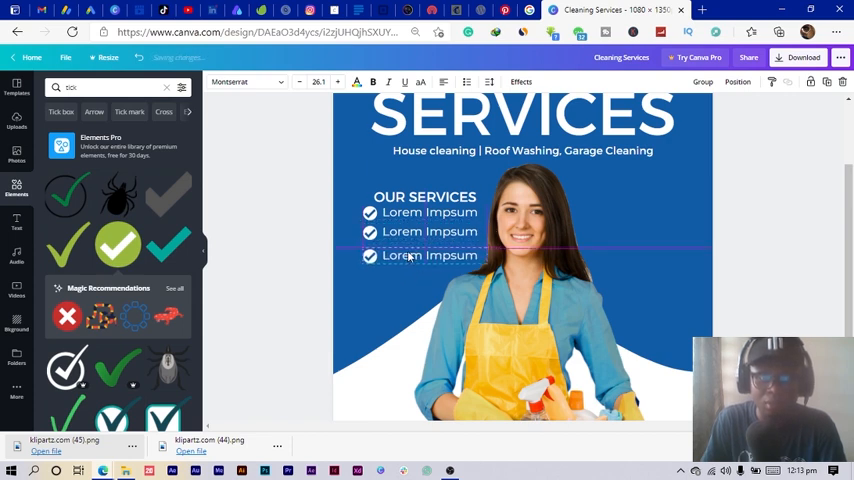
left_click(294, 232)
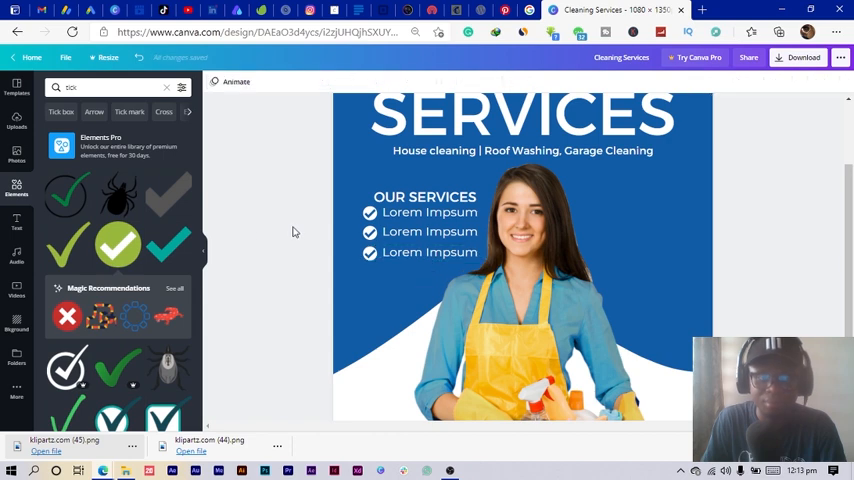
left_click(430, 252)
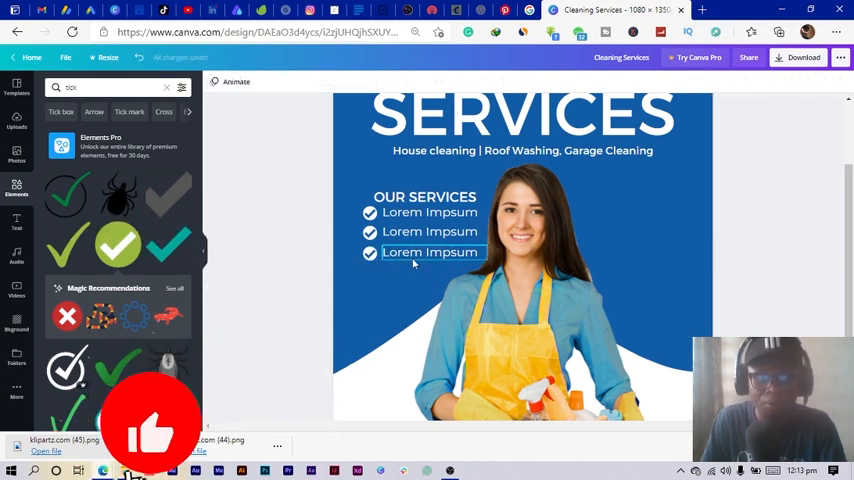
left_click(430, 252)
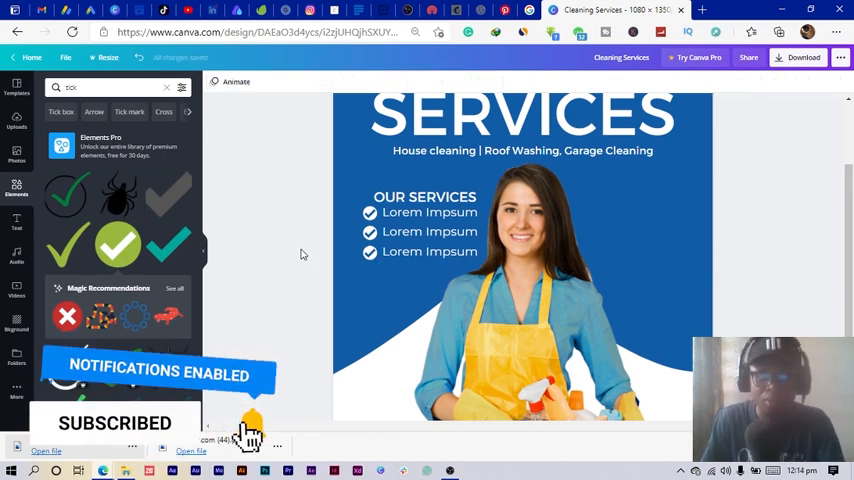
left_click(424, 196)
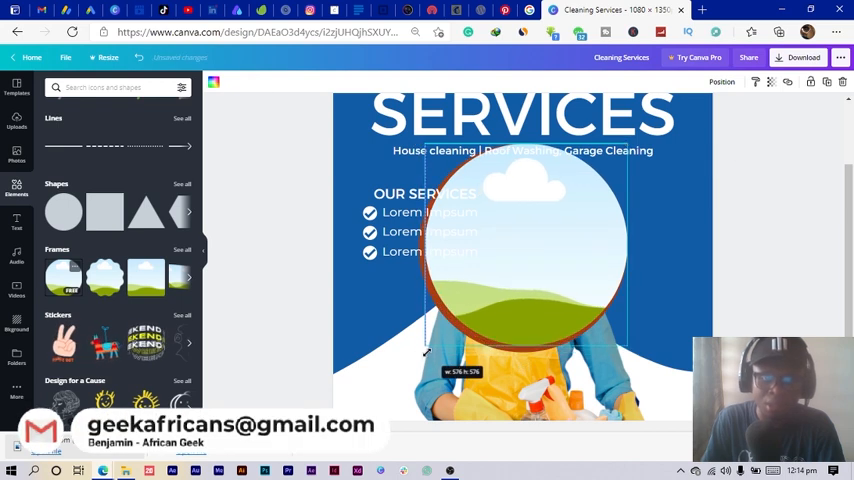
Add a circle frame from Elements and move it to the poster's right side.
left_click(520, 250)
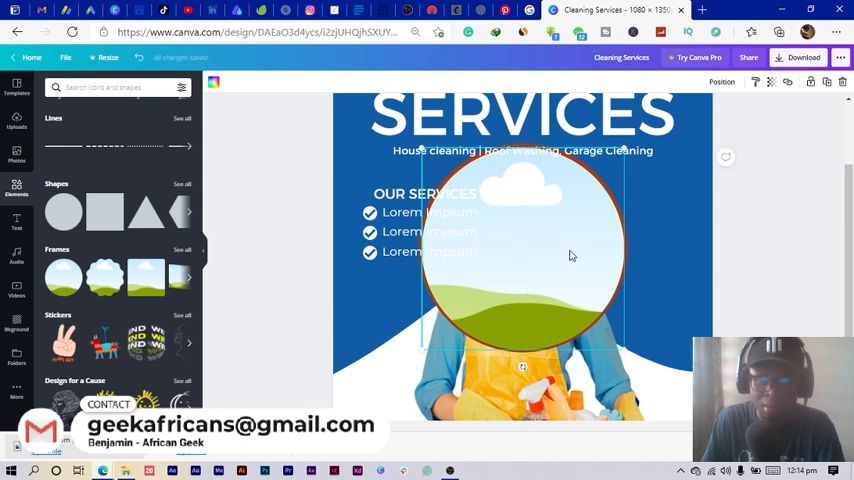
left_click(570, 250)
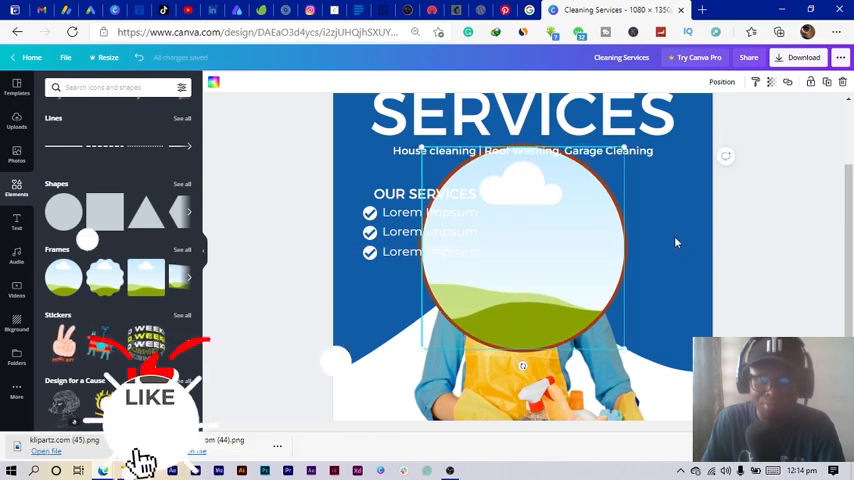
left_click(520, 250)
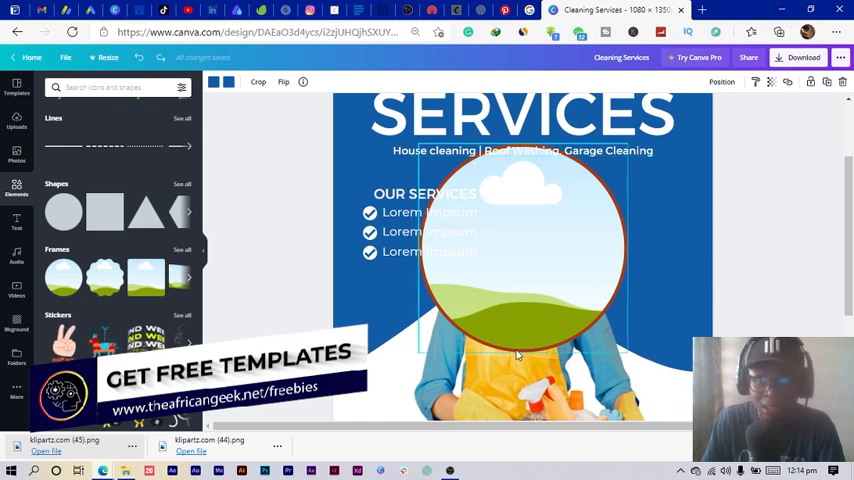
left_click(516, 350)
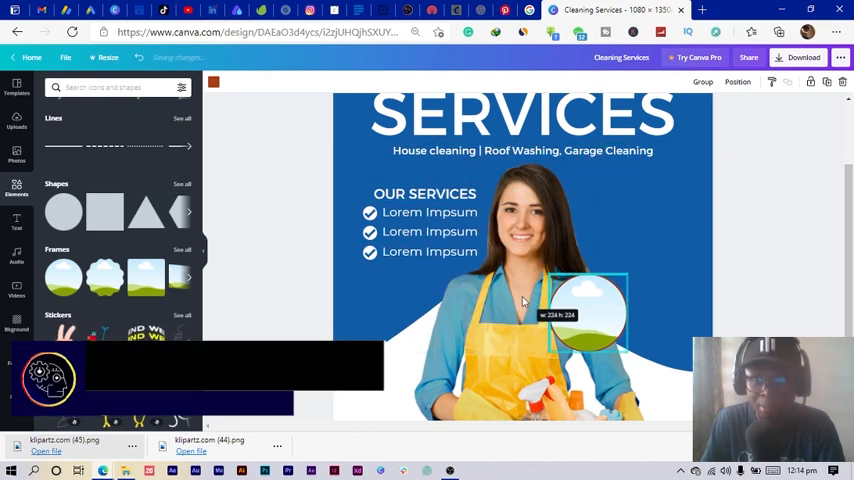
Shrink the circle frame small and place a duplicate directly beneath it.
left_click_drag(584, 310, 630, 220)
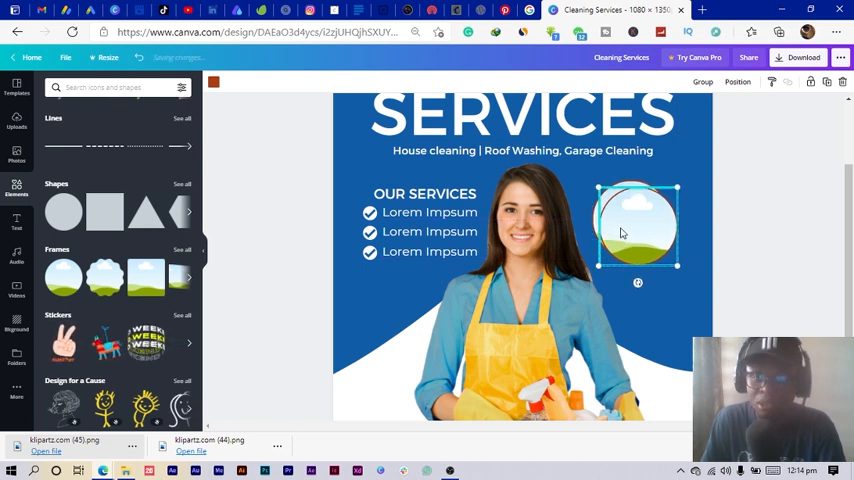
left_click_drag(636, 224, 660, 300)
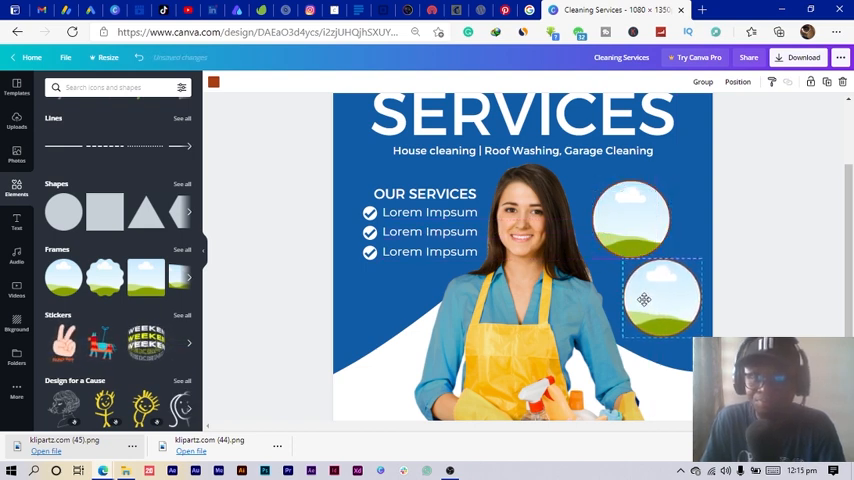
left_click(756, 242)
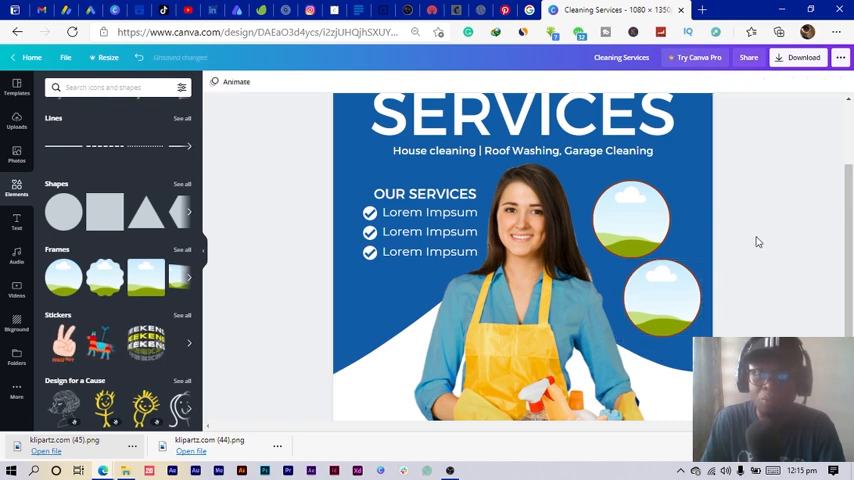
left_click(660, 296)
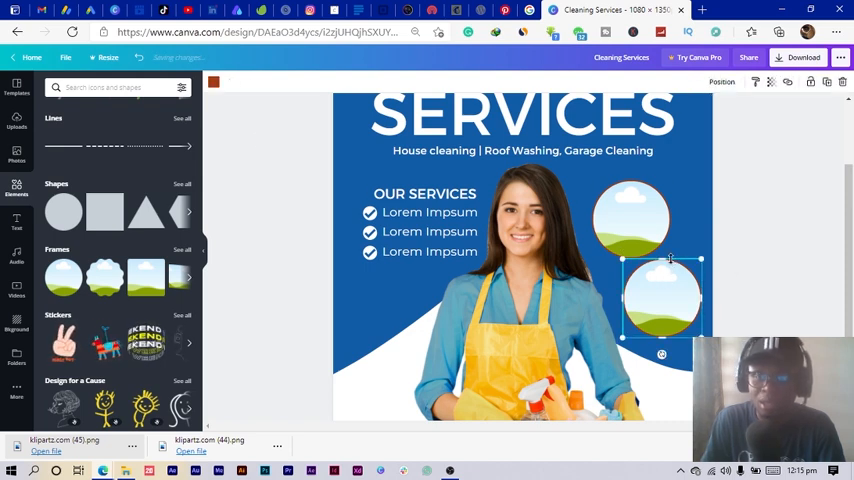
left_click(212, 82)
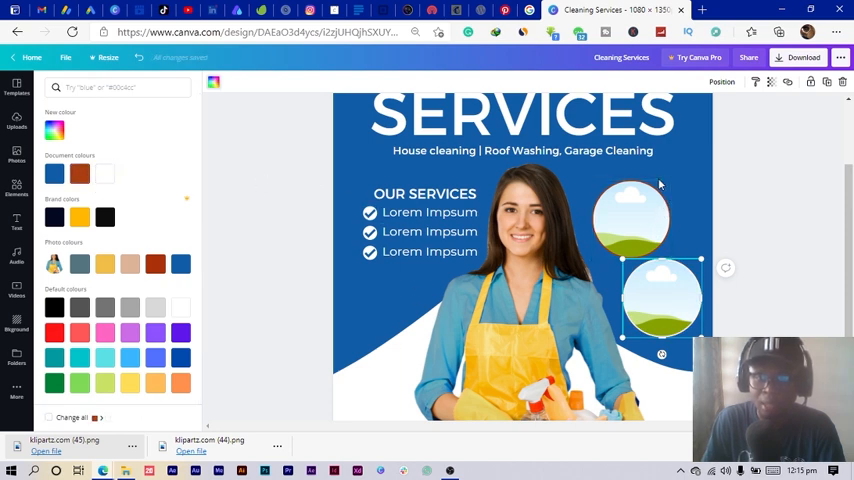
left_click(16, 188)
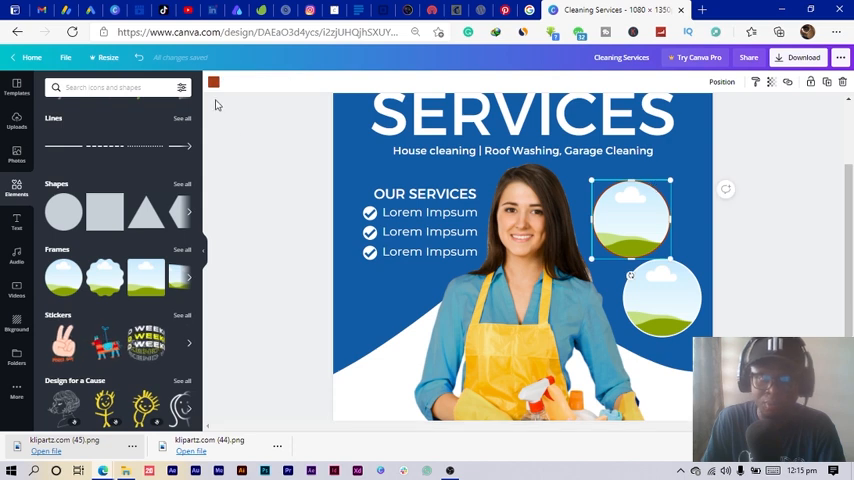
left_click(212, 82)
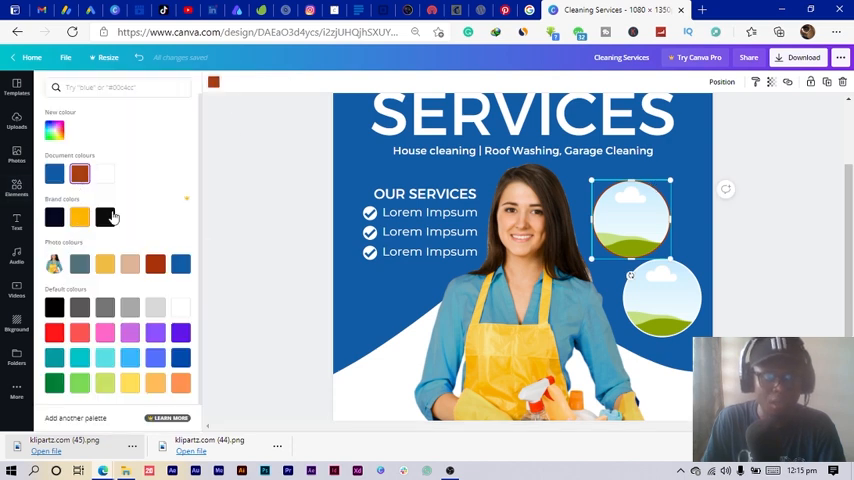
left_click(16, 186)
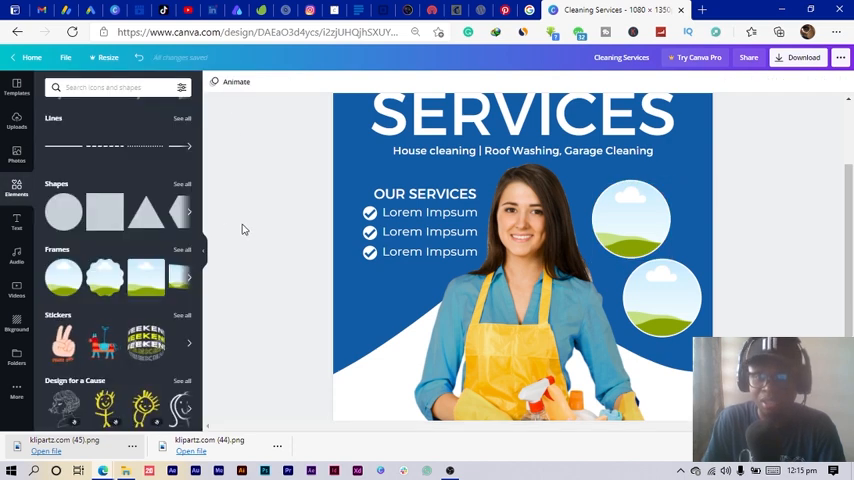
left_click(662, 298)
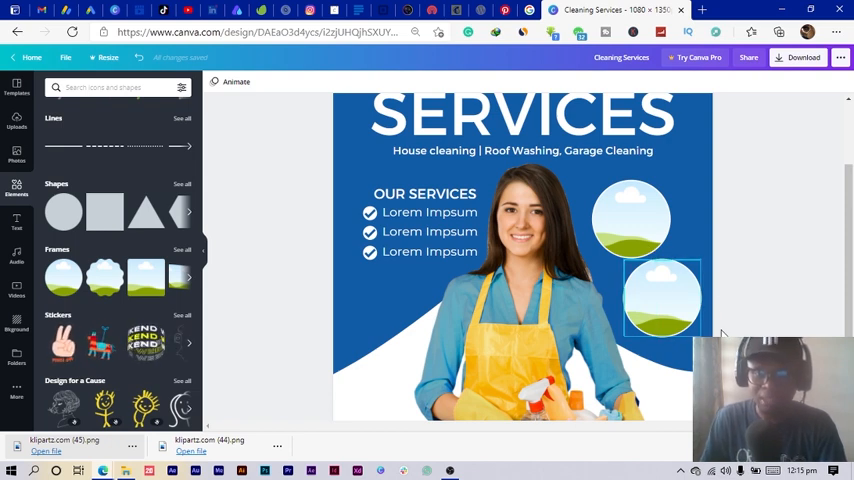
Search the Photos library for 'cleaning' and browse the results.
scroll("down", 3)
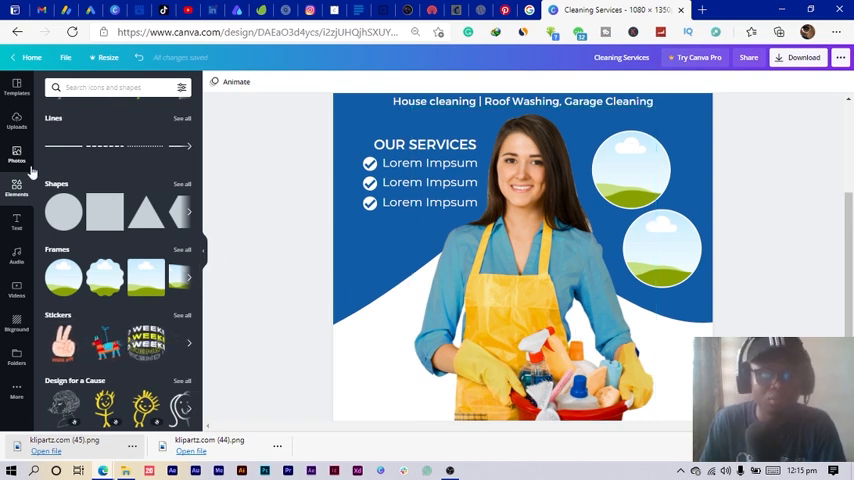
left_click(16, 156)
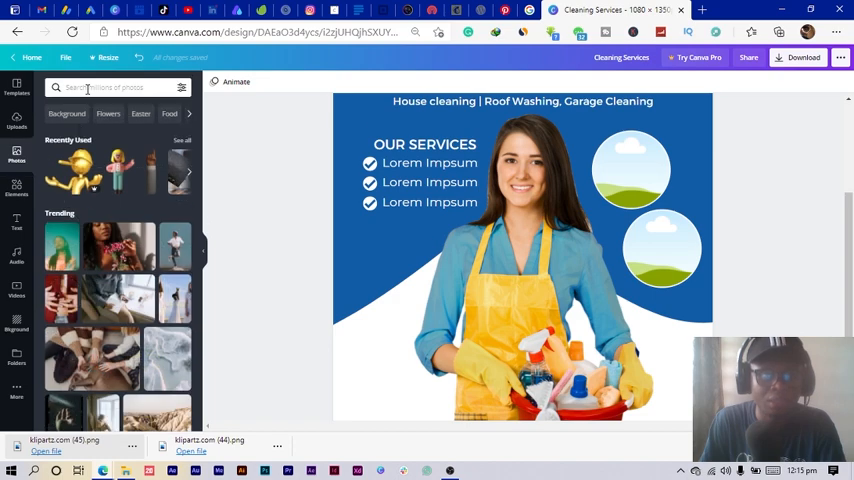
type("cleaning")
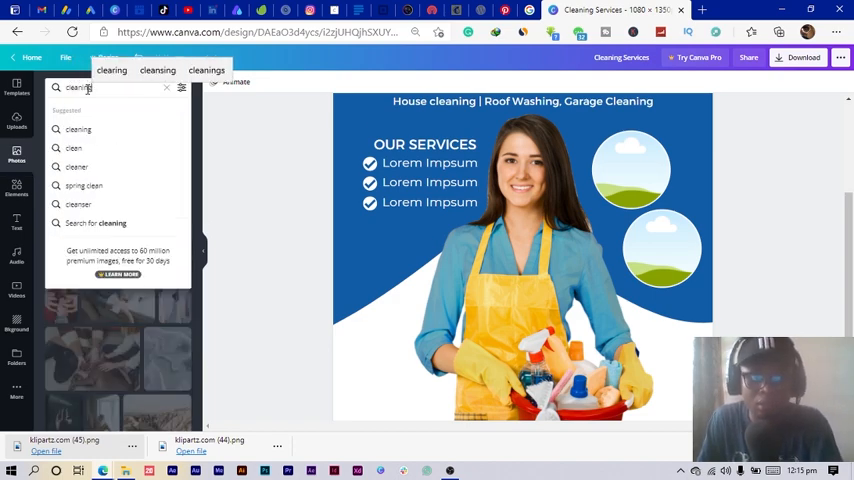
key("Return")
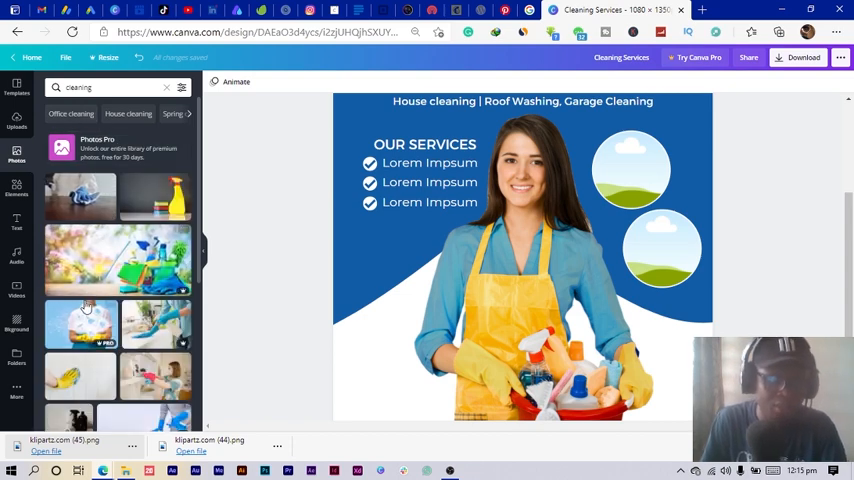
scroll("down", 3)
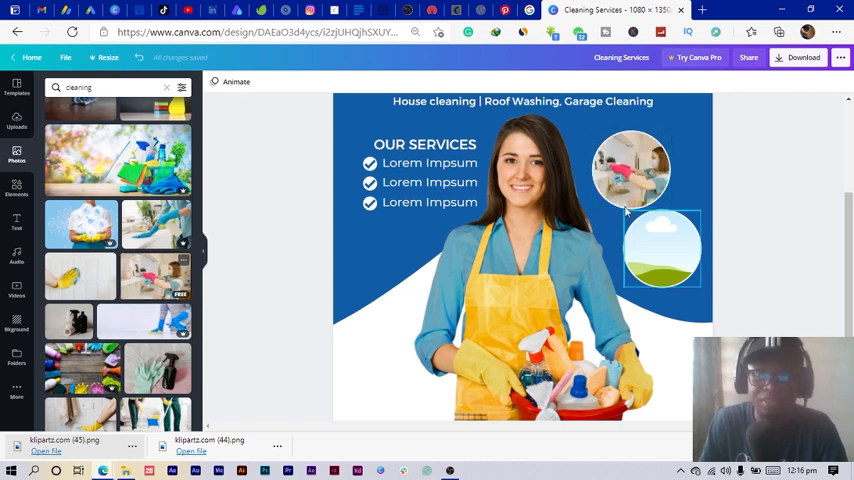
scroll("down", 3)
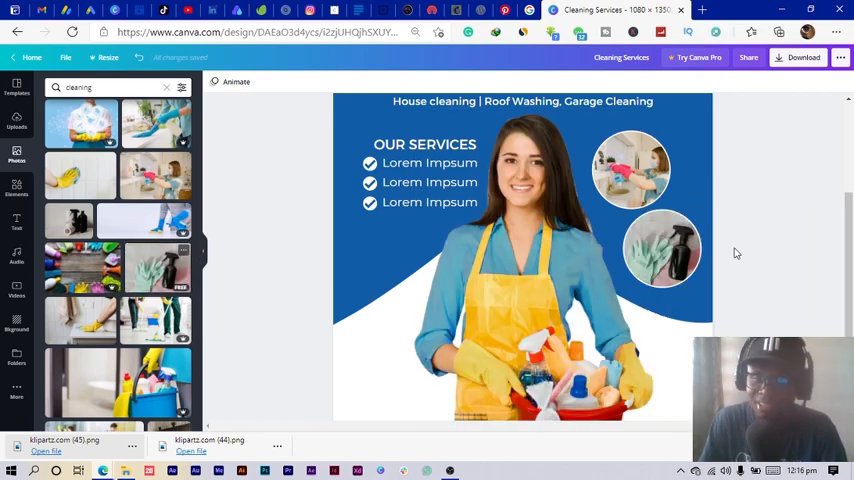
Fill both circles with cleaning photos, swapping the upper one for a different image.
left_click(662, 248)
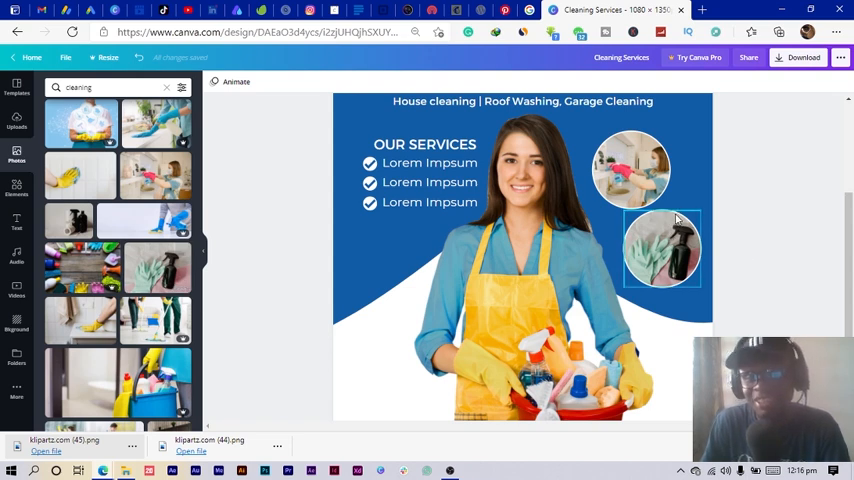
mouse_move(670, 218)
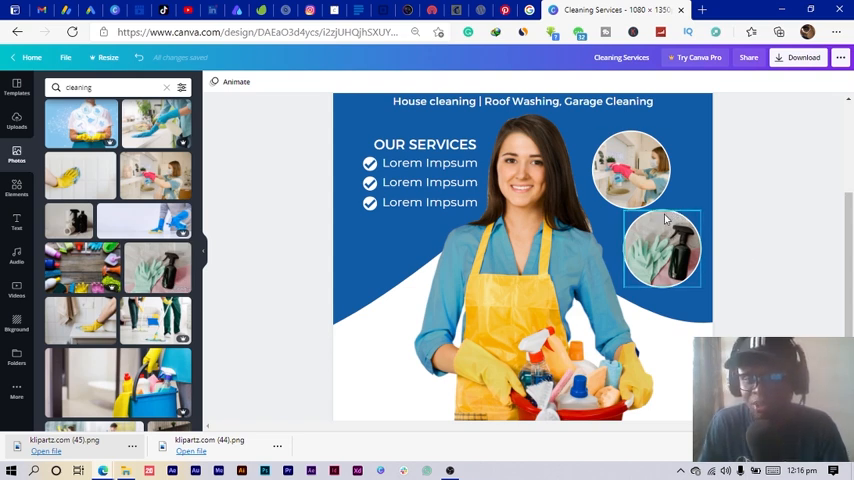
left_click(630, 168)
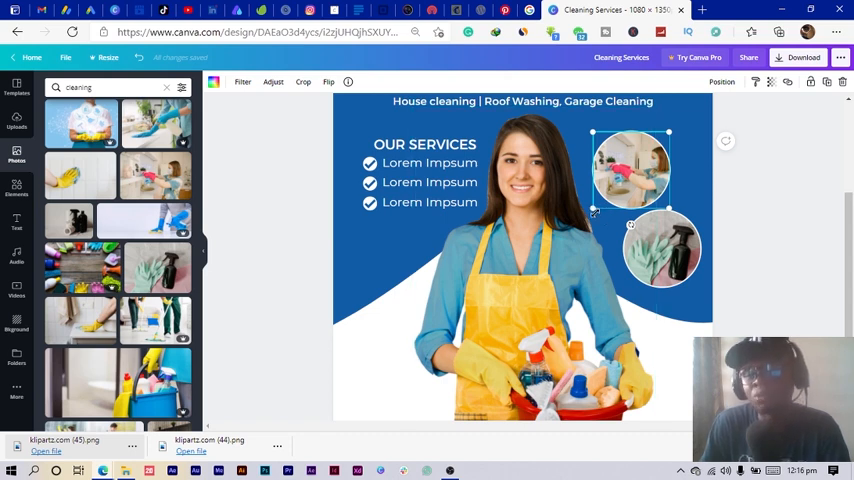
left_click(630, 170)
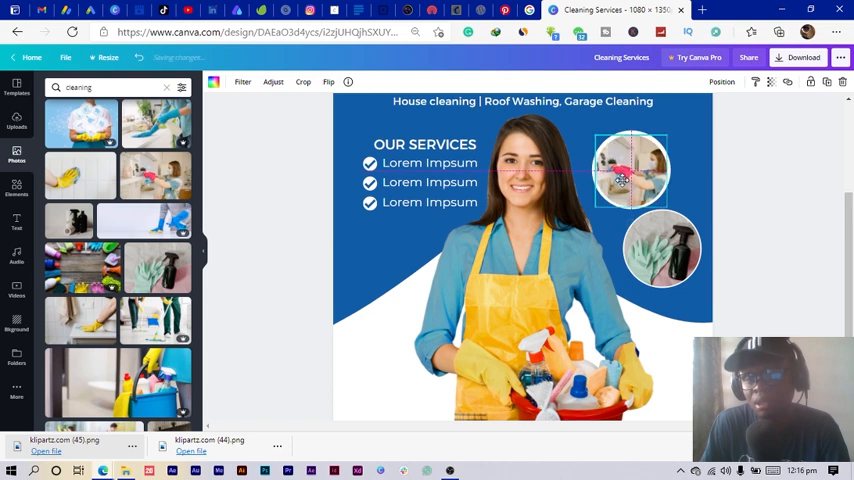
left_click(662, 248)
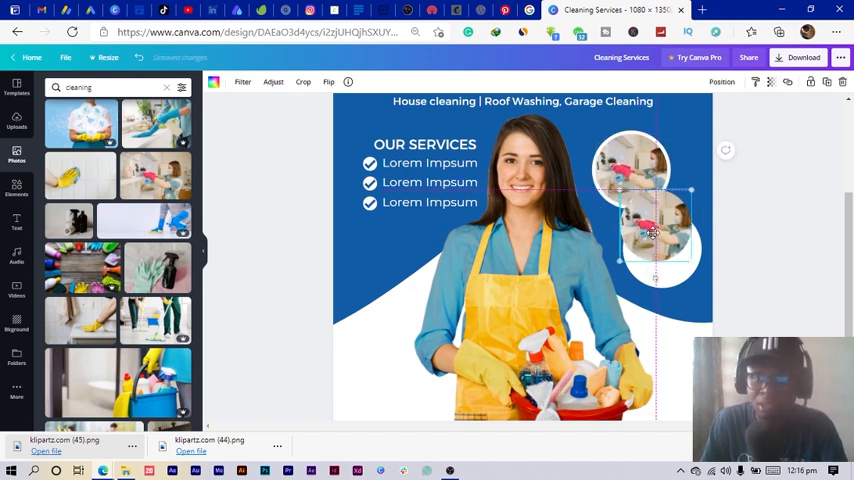
left_click_drag(650, 230, 660, 248)
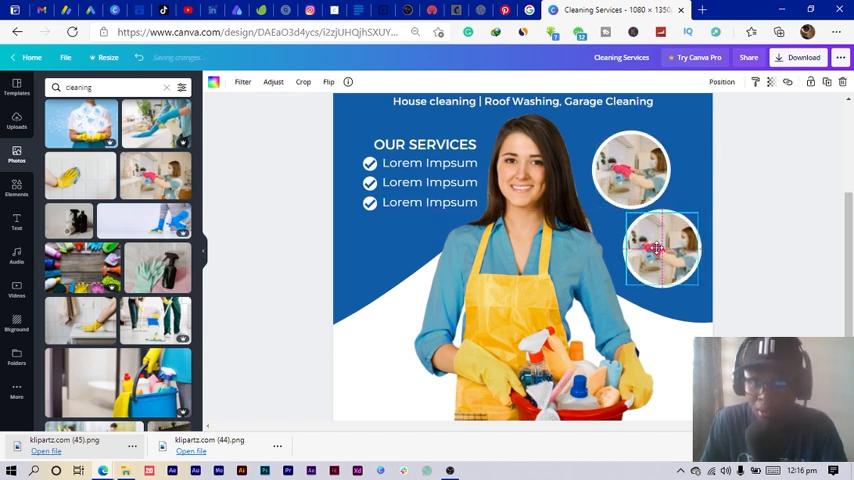
left_click(662, 248)
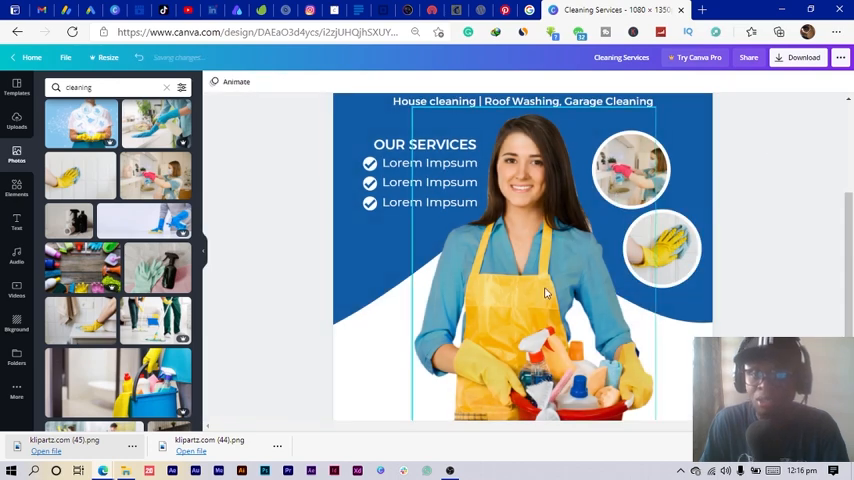
scroll("up", 3)
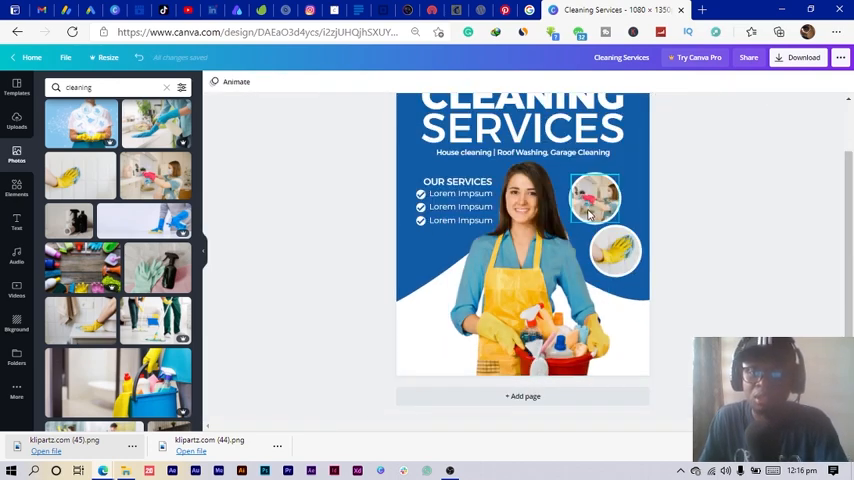
Search Elements for 'call', add a phone icon and recolour it blue.
left_click(616, 250)
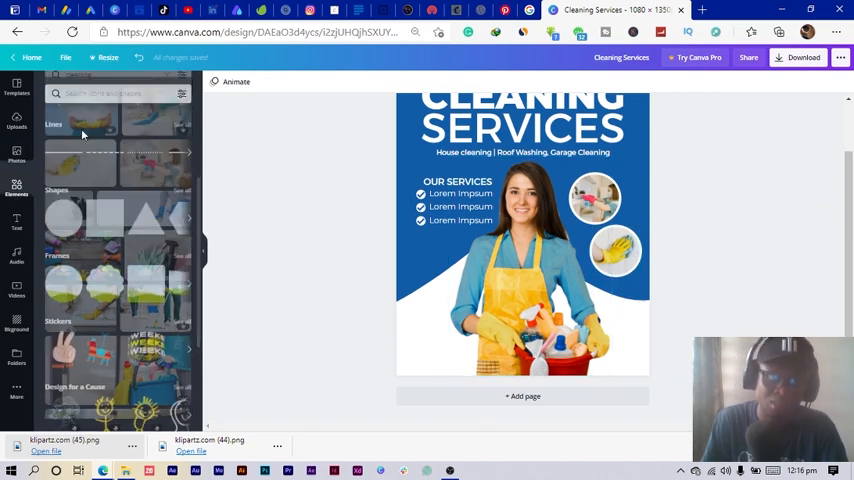
left_click(110, 88)
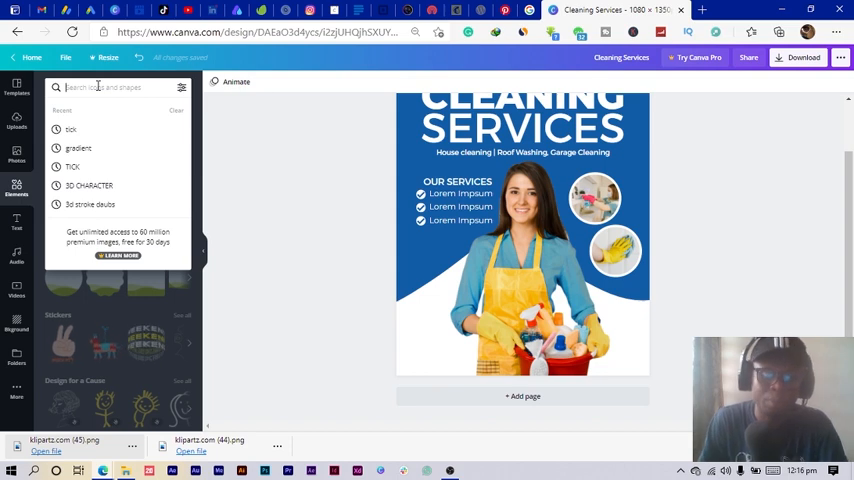
type("call")
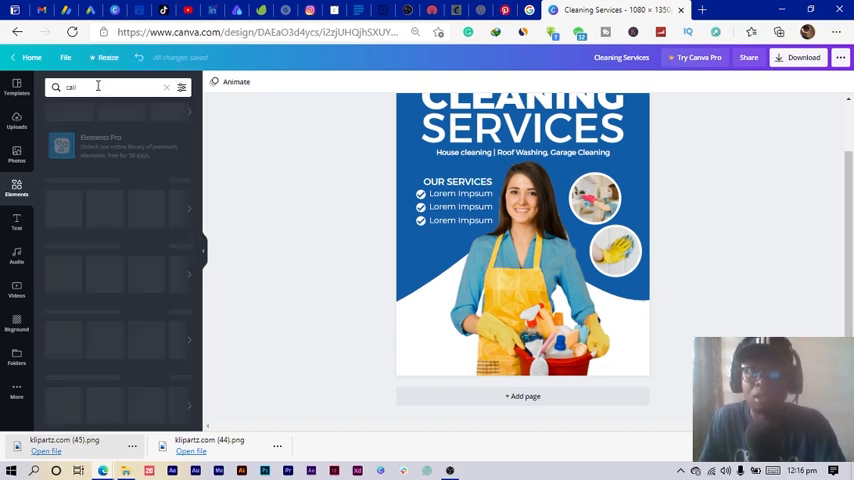
key("Return")
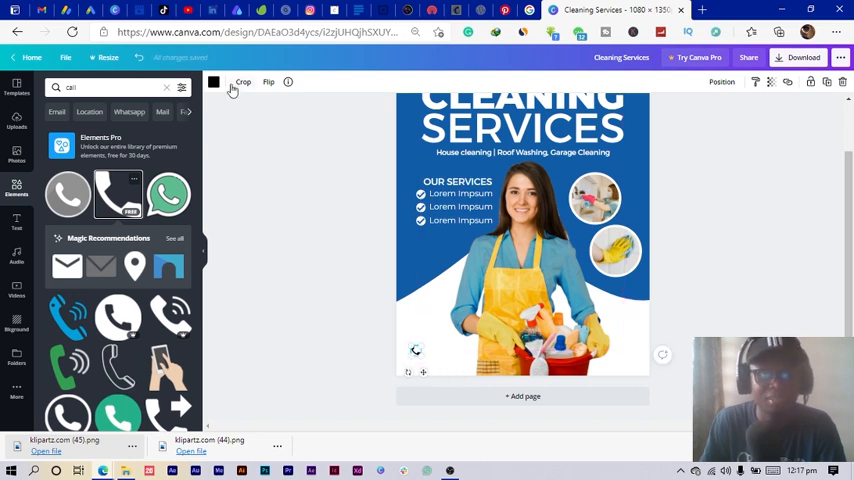
left_click(212, 82)
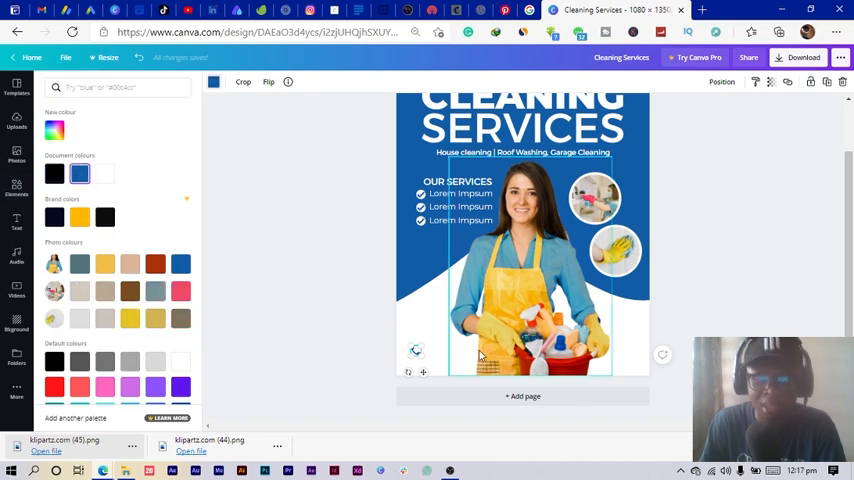
type("call")
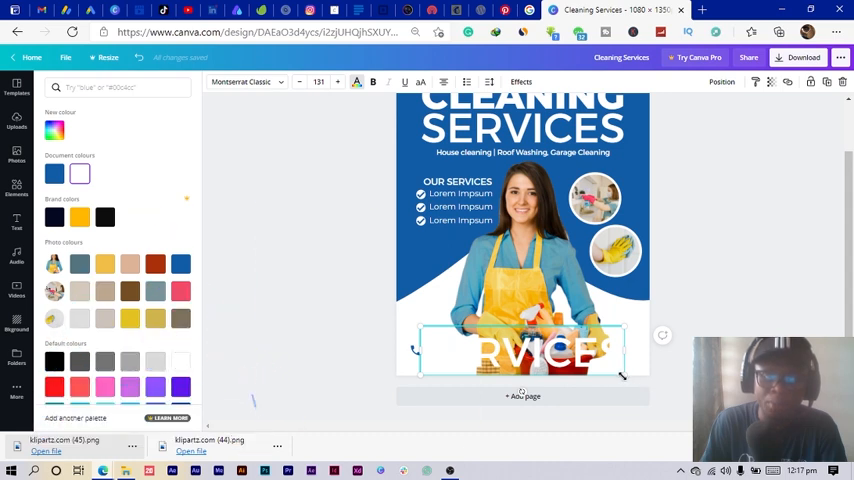
Add a text box reading +233 000 000 beside the phone icon and set its colour.
left_click(54, 172)
type("+233 000 000")
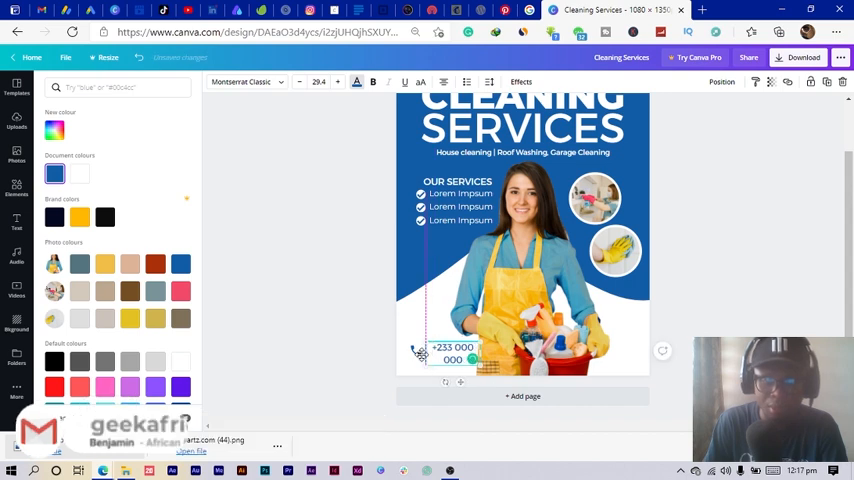
left_click(448, 348)
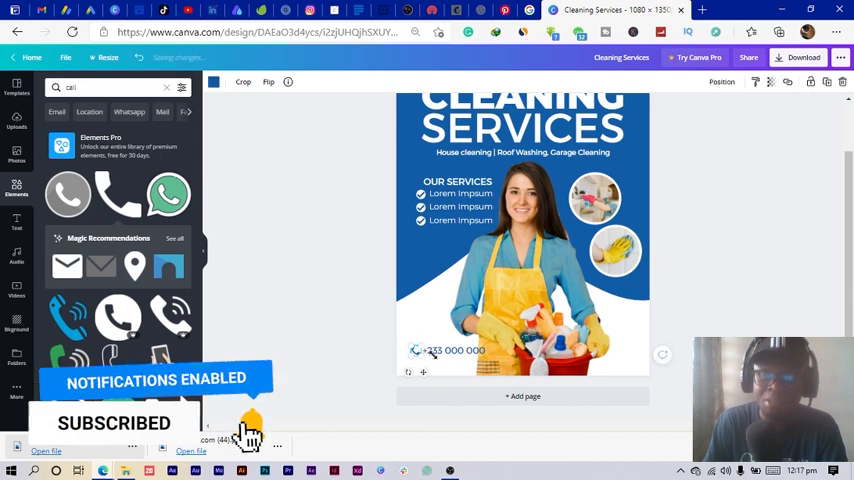
left_click(456, 350)
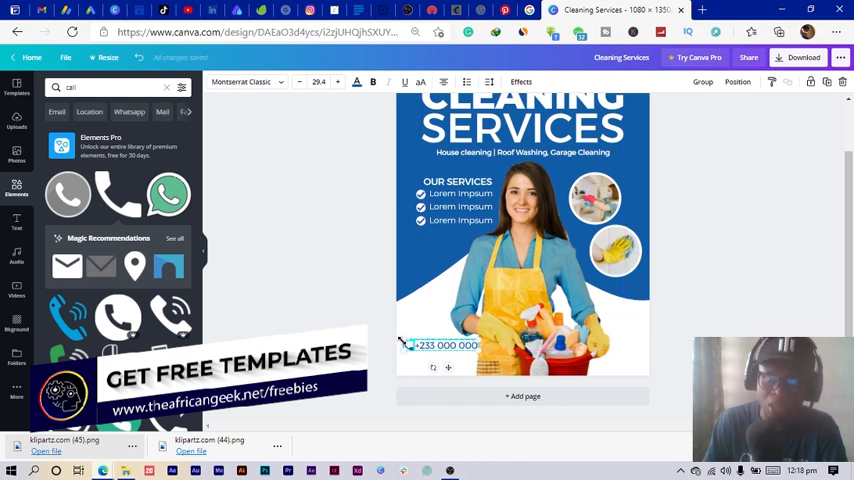
left_click(448, 344)
type("location")
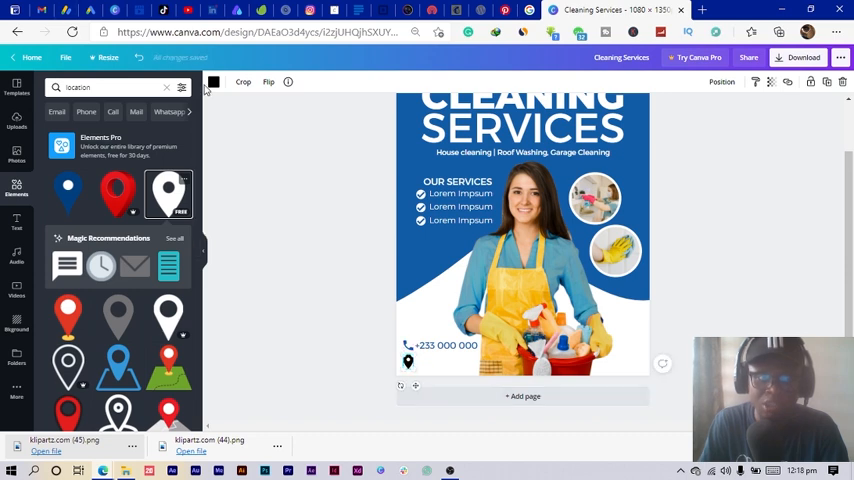
Add a location pin icon below the phone number and recolour it.
left_click(212, 82)
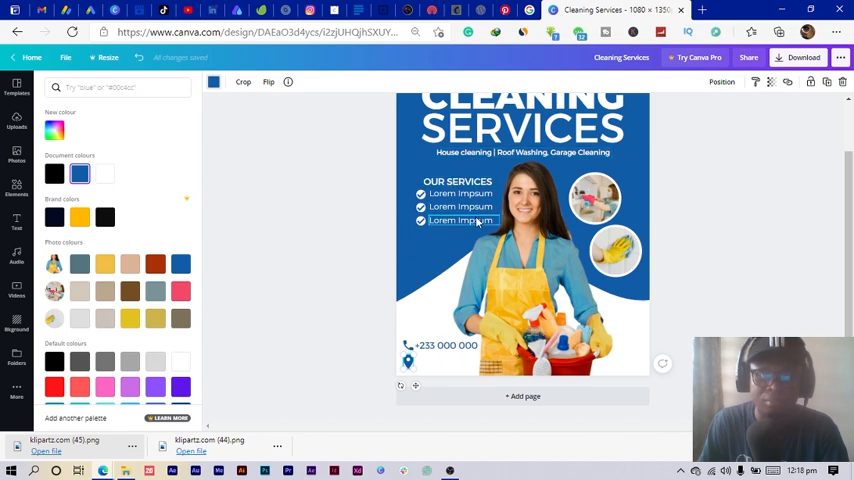
left_click(460, 208)
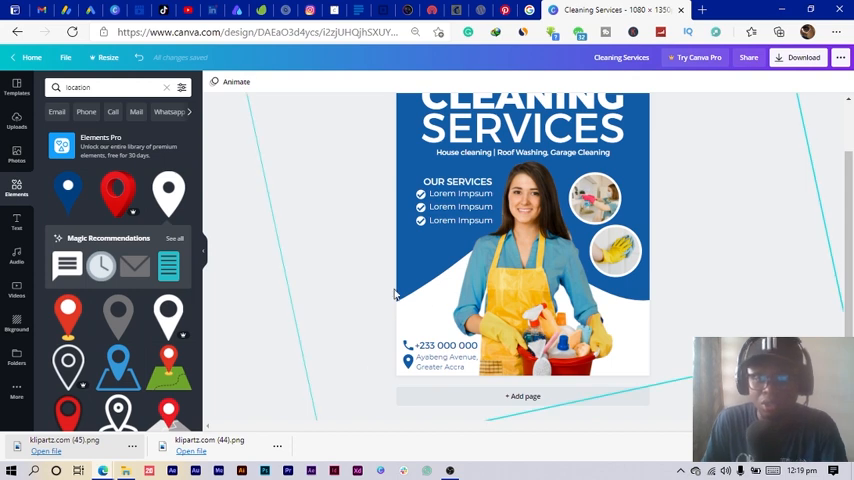
Place the address 'Sydeneng Avenue, Greater Accra' beside the pin and set its font.
left_click(448, 348)
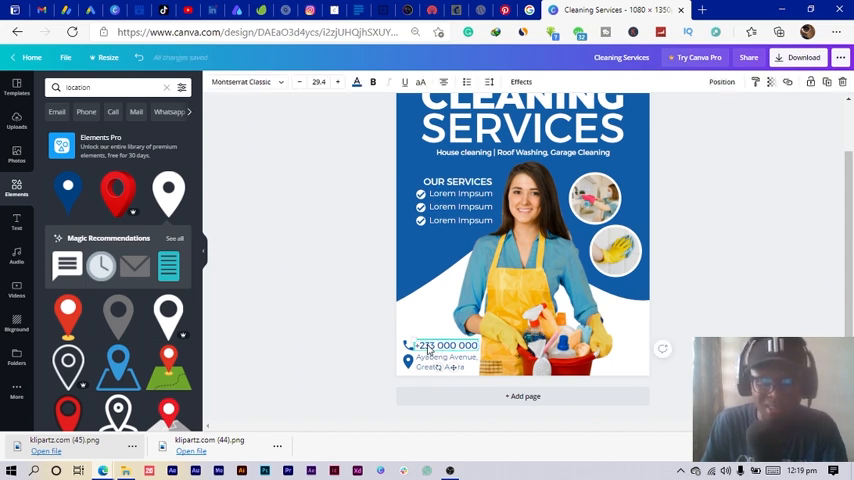
left_click(444, 358)
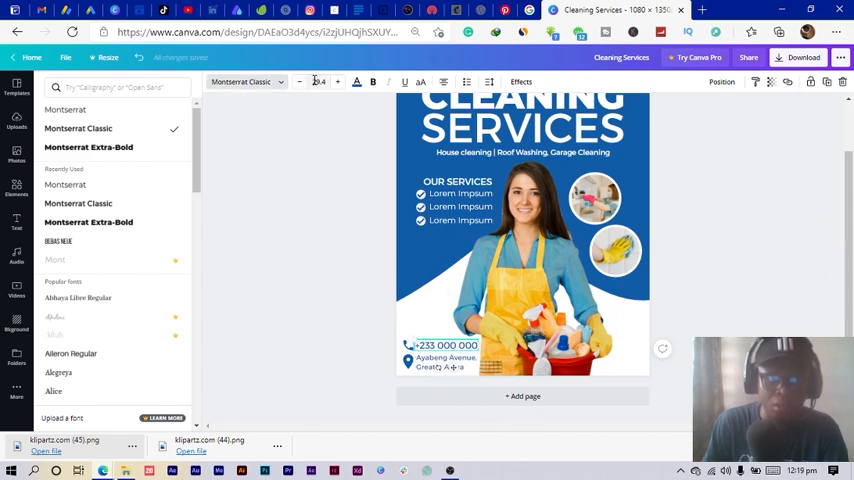
left_click(318, 82)
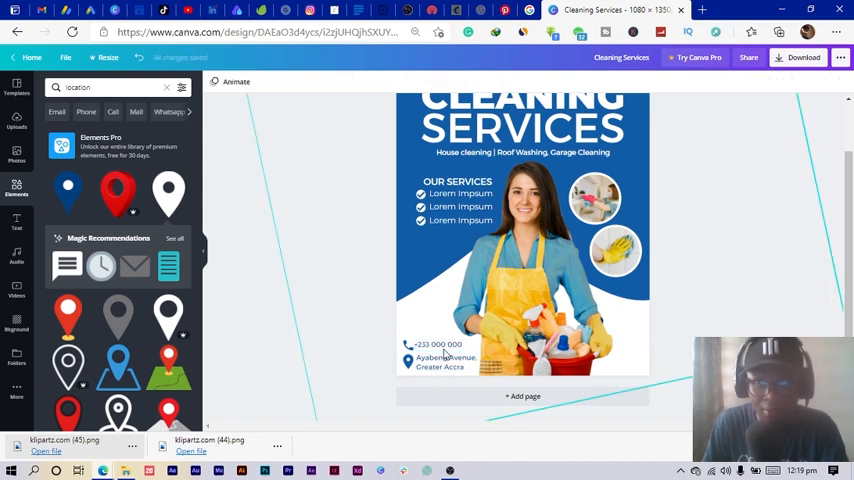
left_click(440, 344)
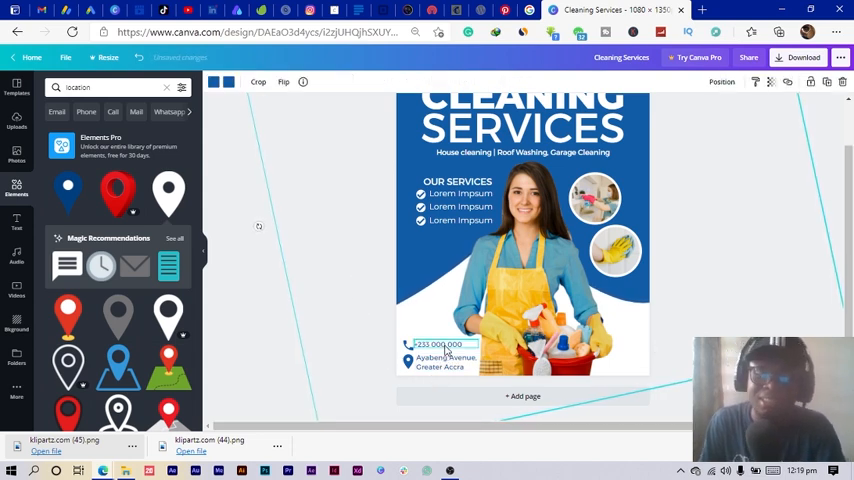
left_click(280, 368)
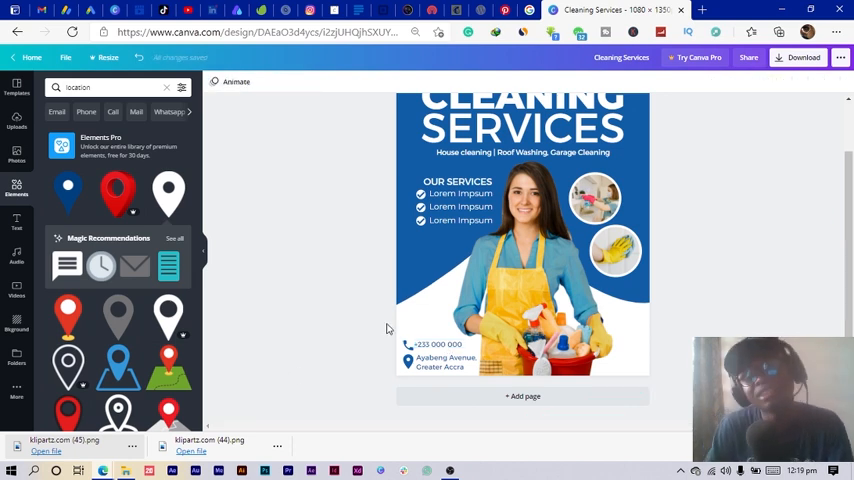
mouse_move(356, 332)
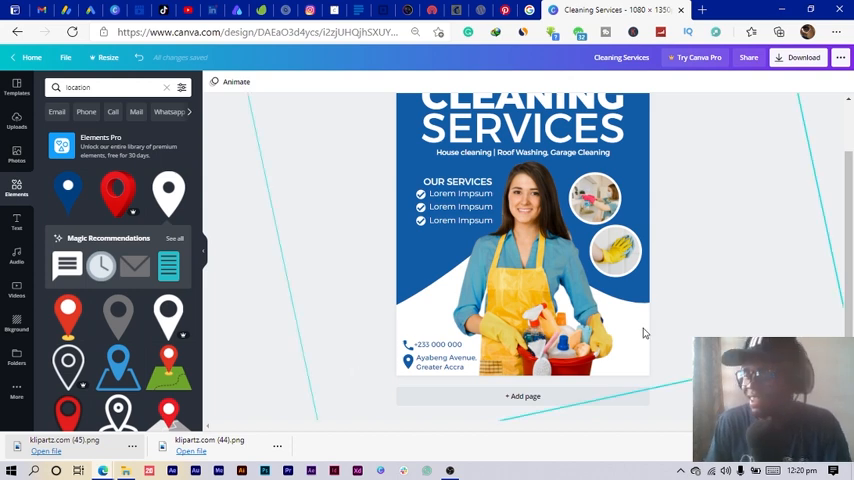
mouse_move(502, 360)
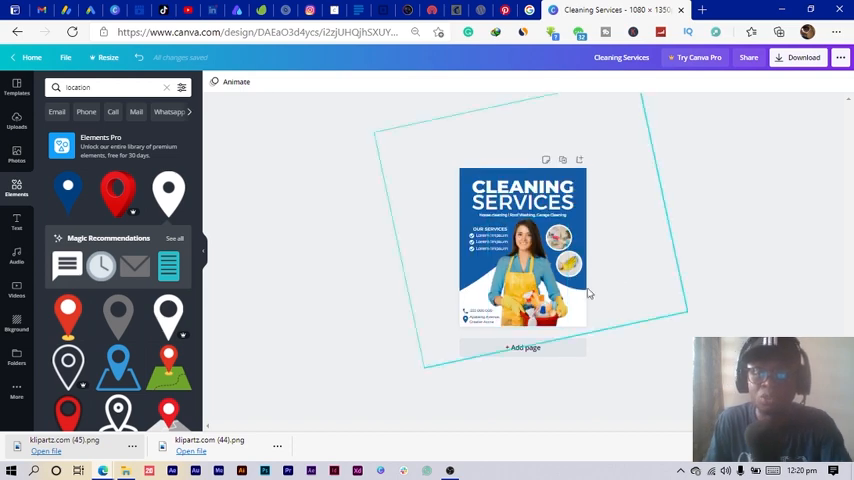
left_click(692, 266)
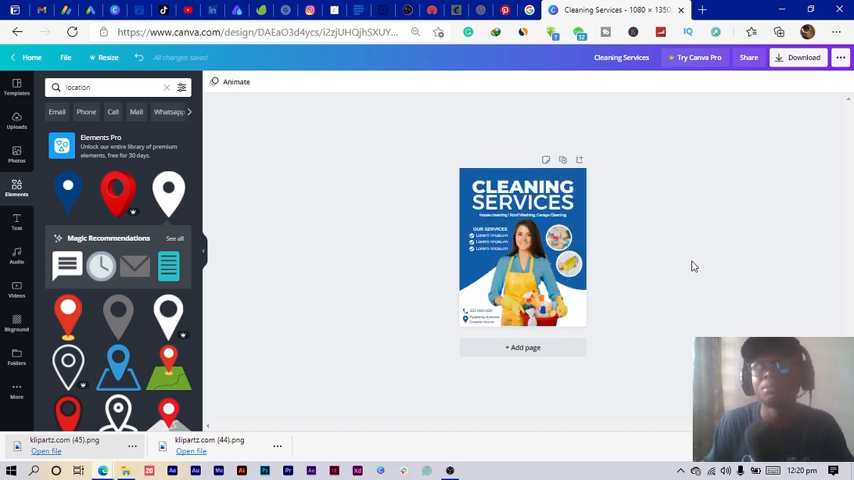
mouse_move(352, 328)
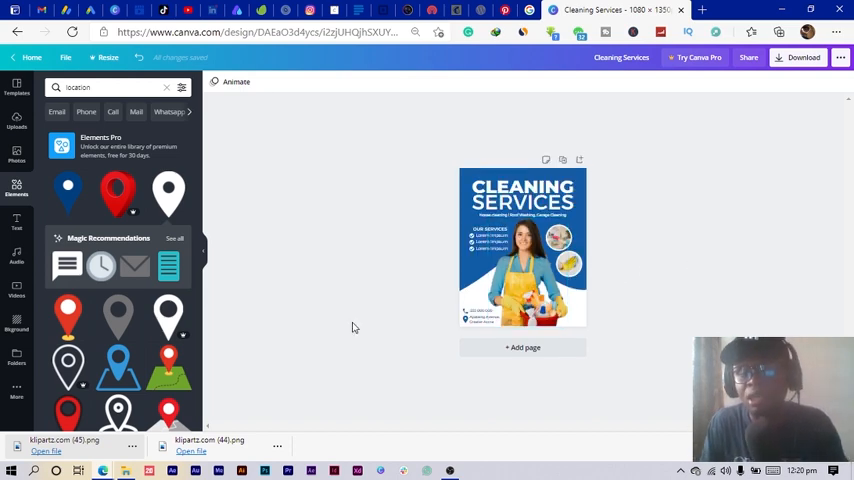